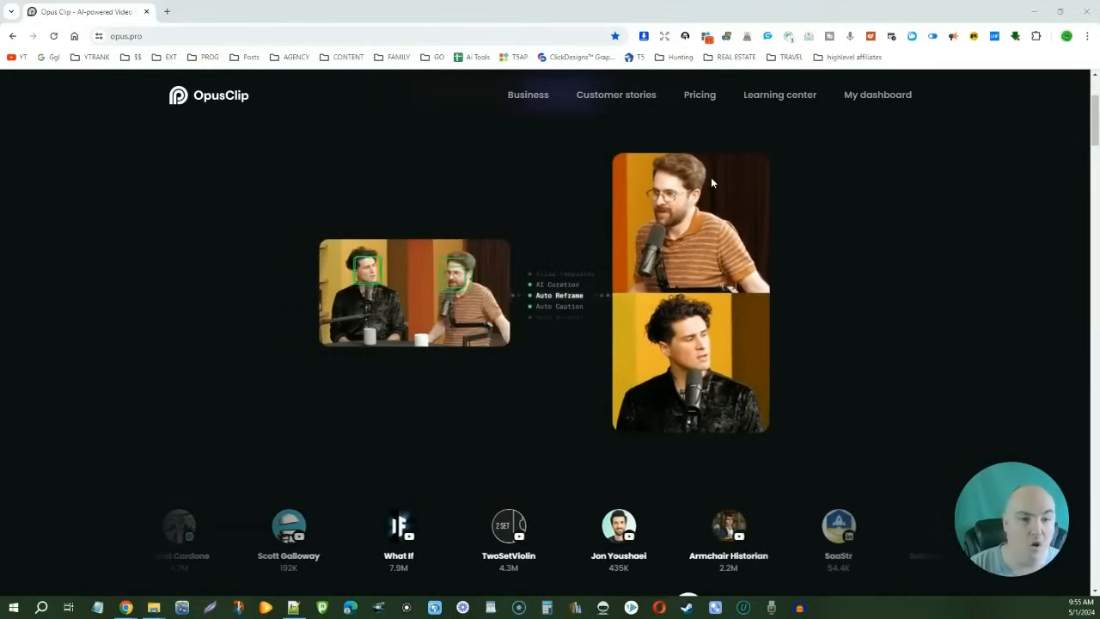
- Scroll through the current page before heading to the dashboard
scroll("down", 3)
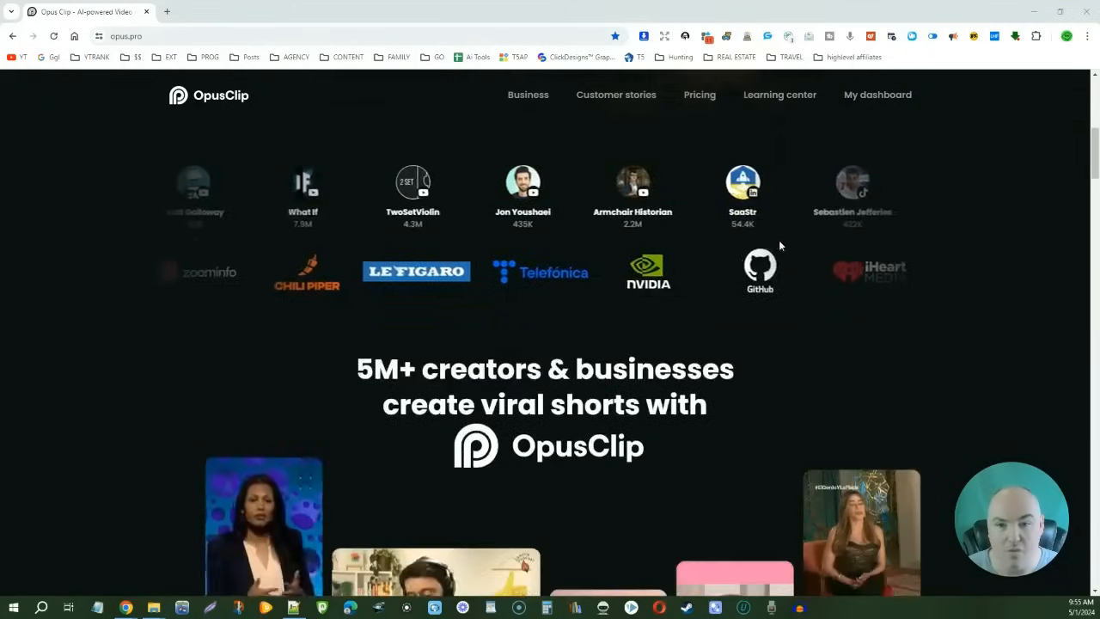
scroll("down", 3)
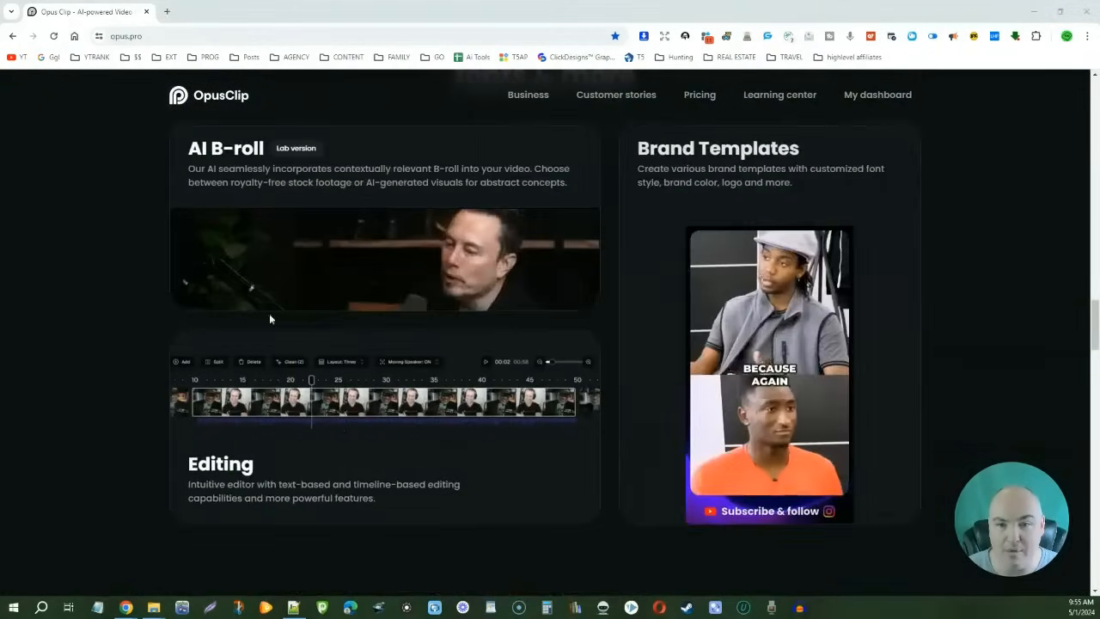
scroll("down", 3)
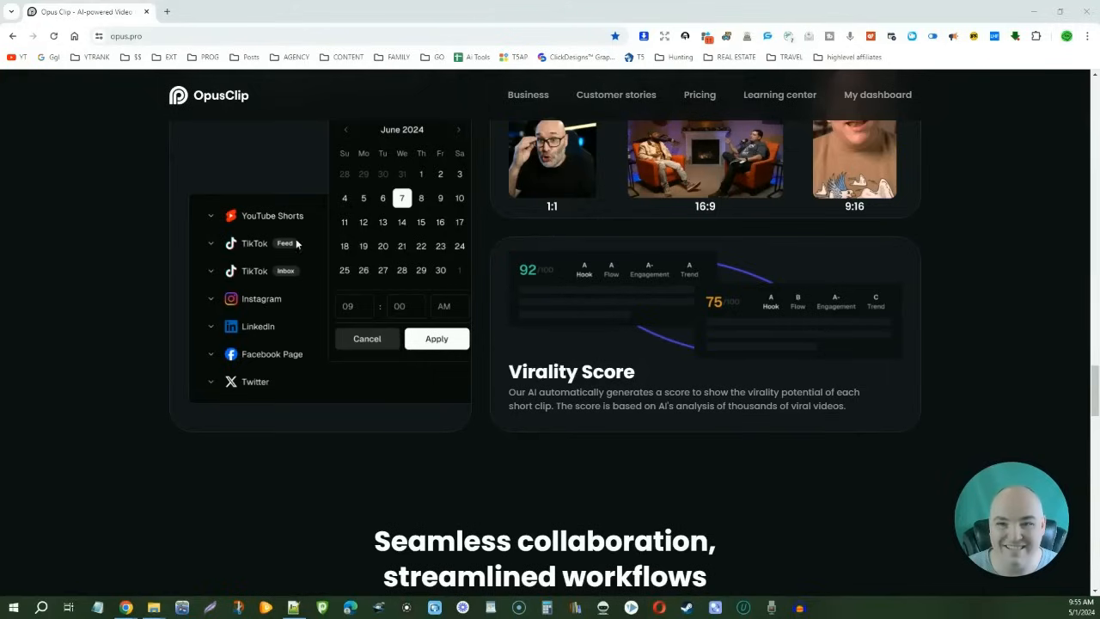
mouse_move(222, 375)
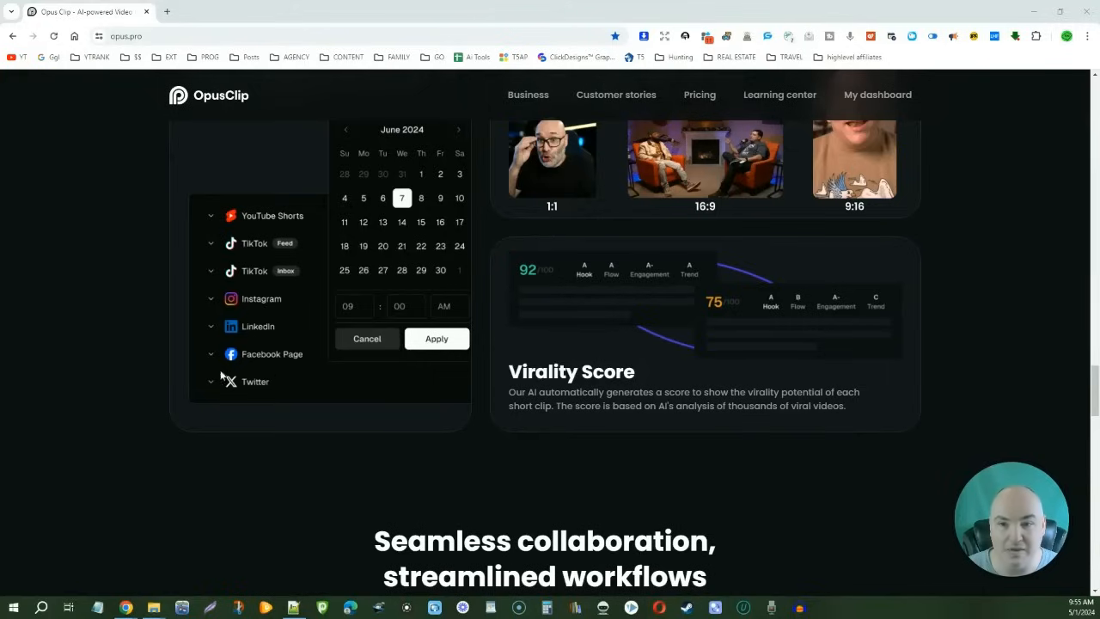
mouse_move(312, 389)
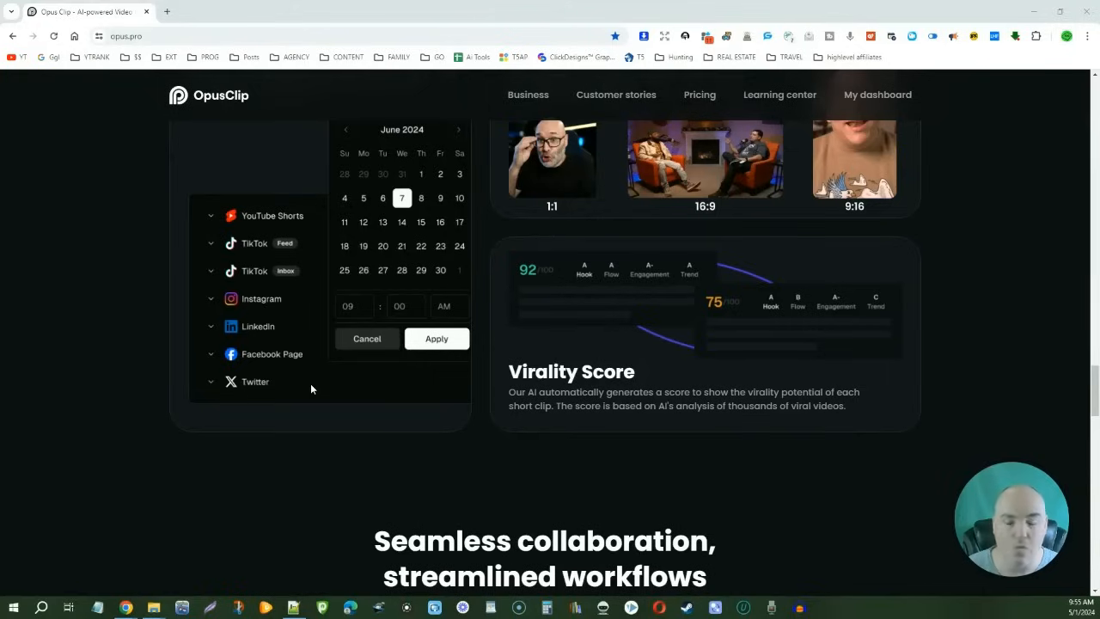
mouse_move(376, 328)
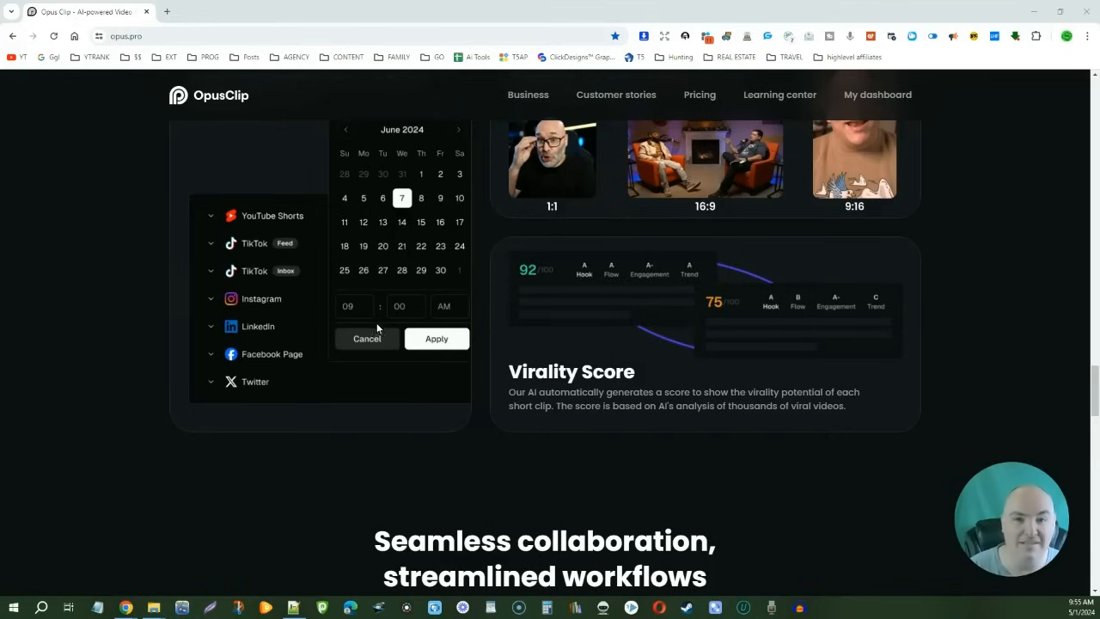
mouse_move(533, 261)
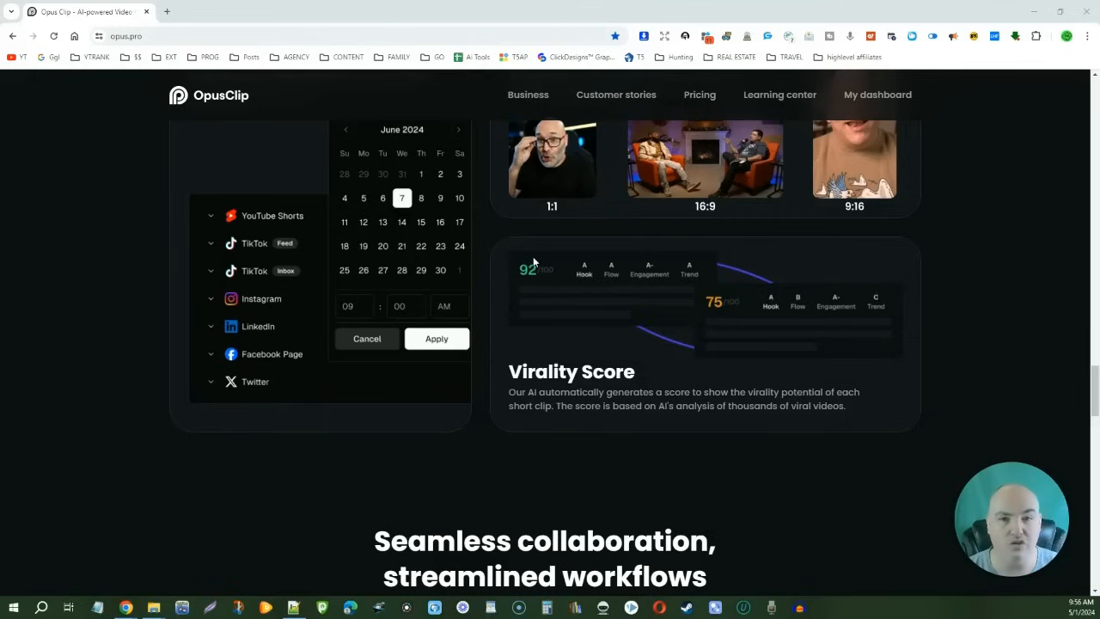
scroll("up", 3)
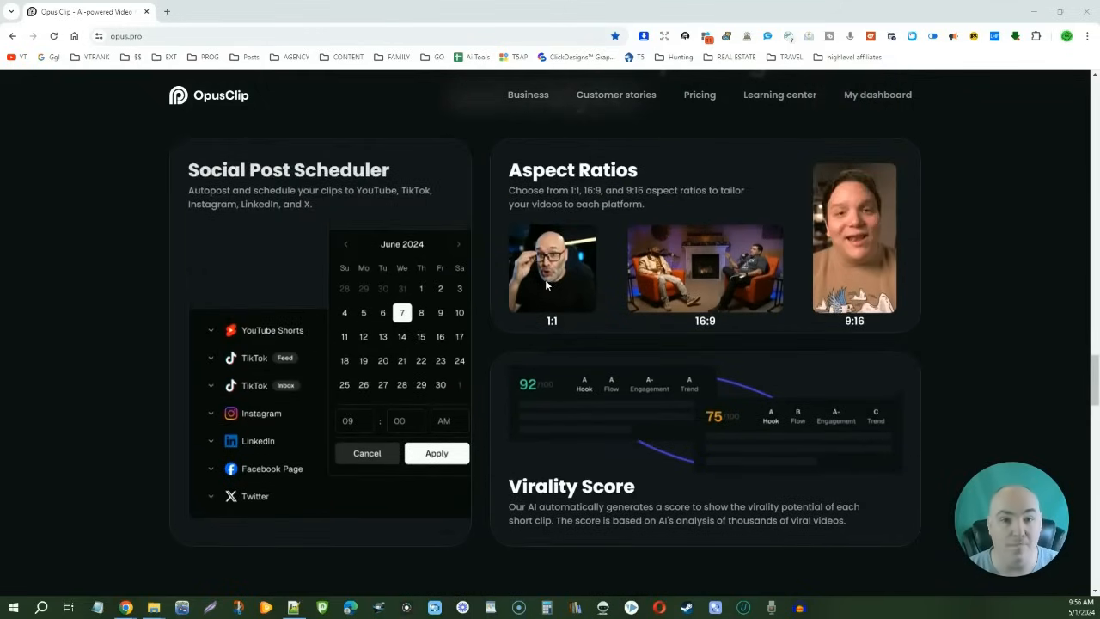
mouse_move(839, 165)
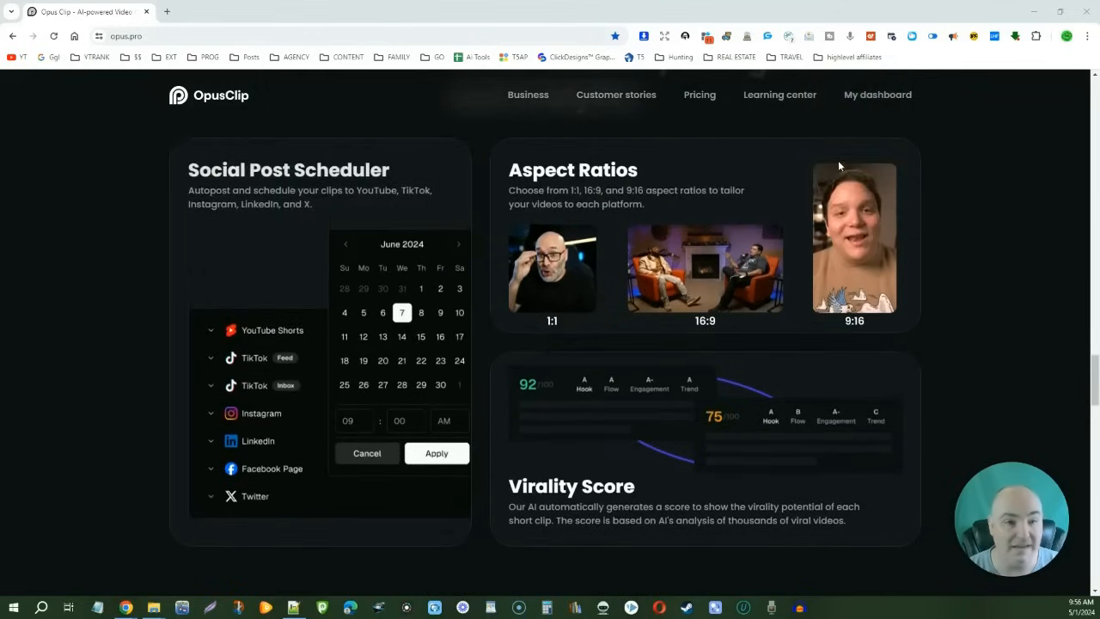
mouse_move(794, 241)
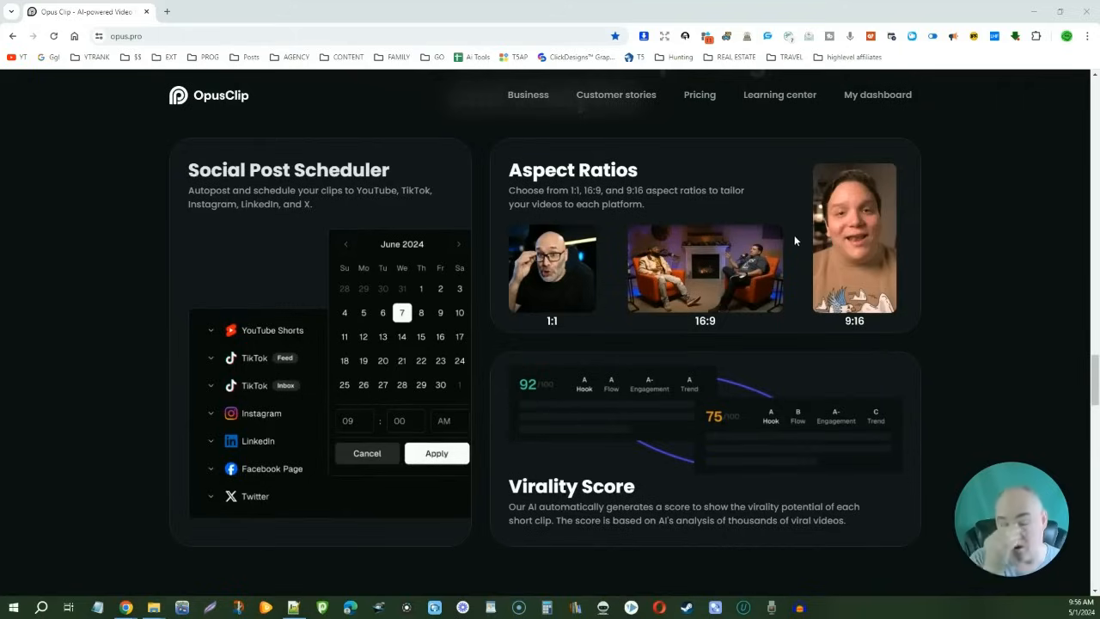
mouse_move(744, 328)
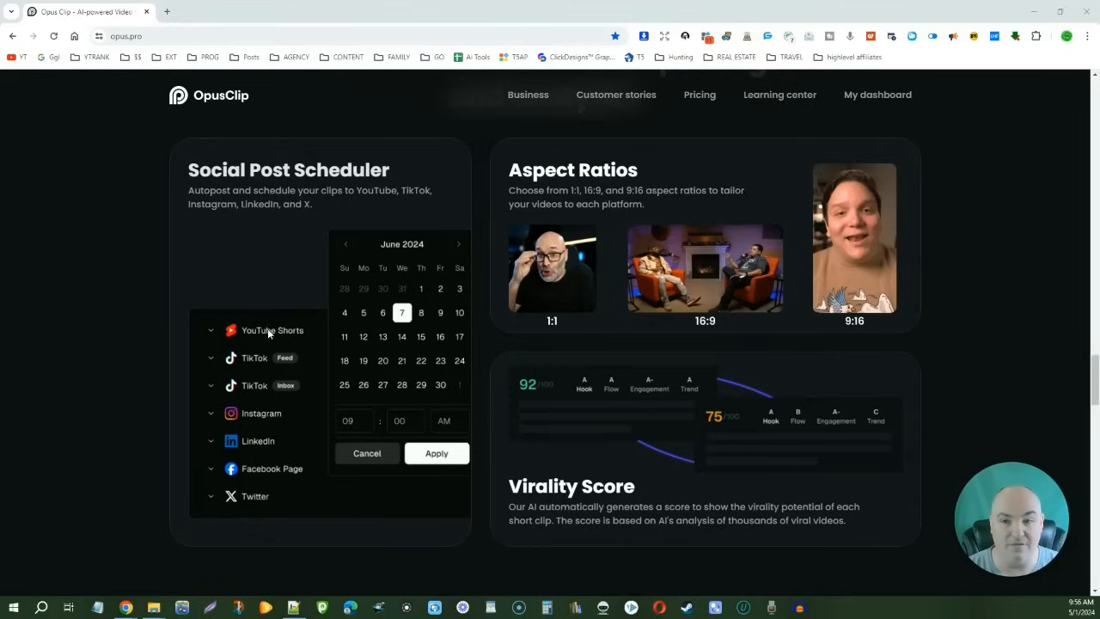
mouse_move(254, 454)
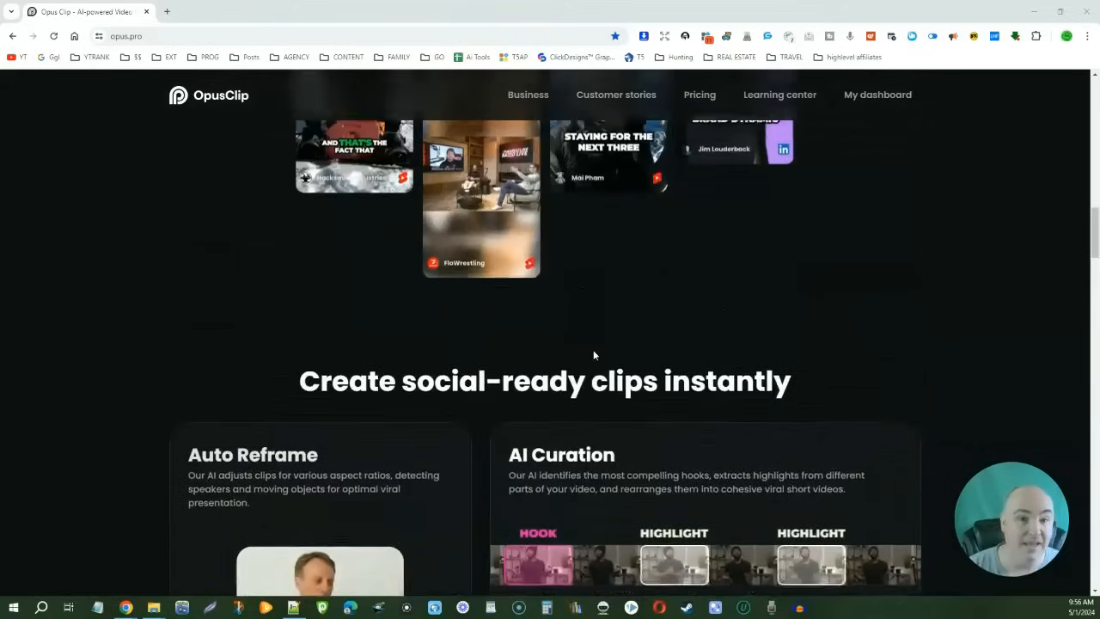
scroll("up", 3)
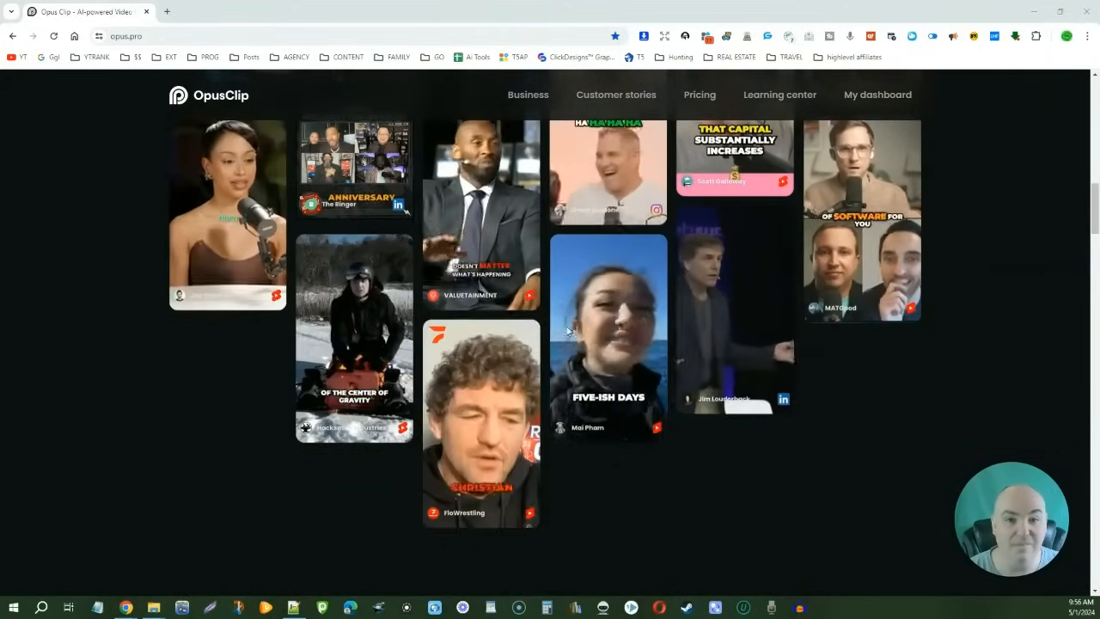
scroll("up", 3)
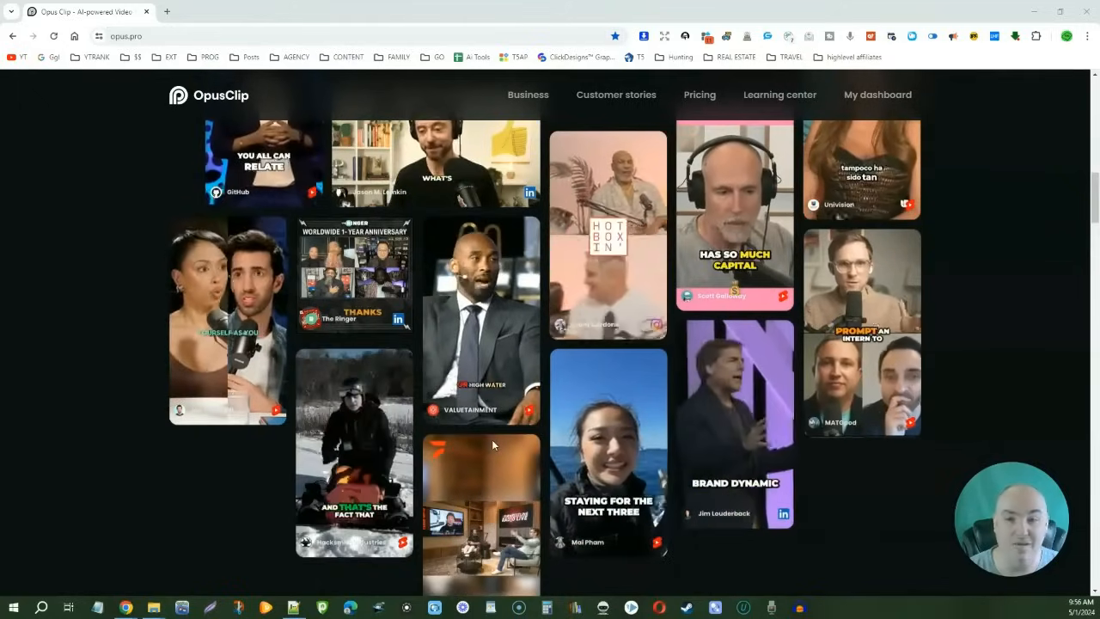
scroll("down", 3)
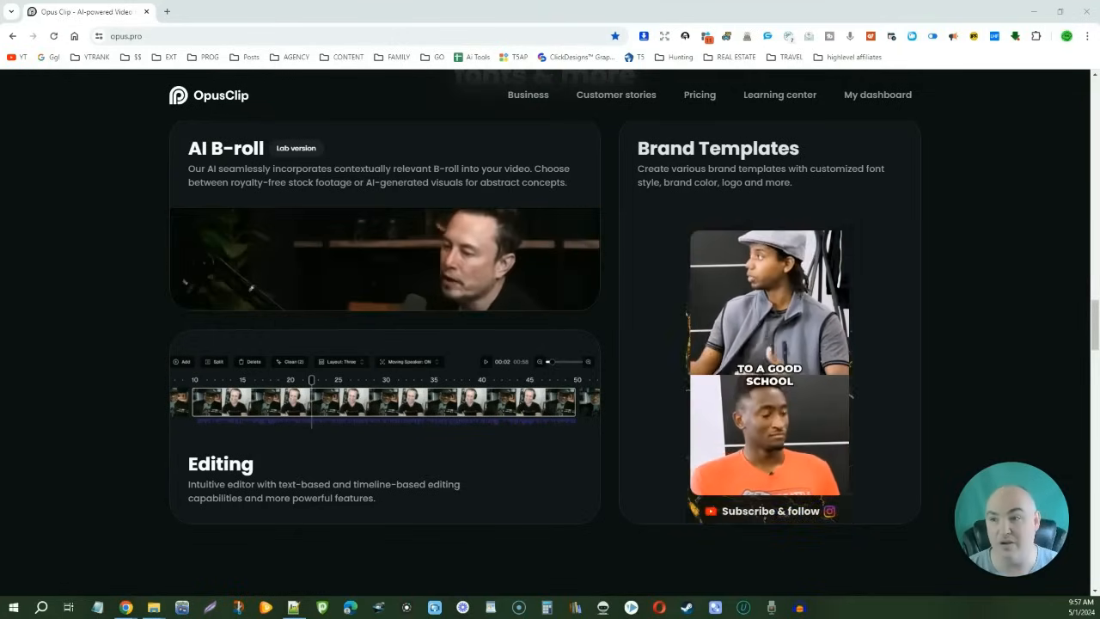
- Go to My dashboard and scroll down to the All projects grid
left_click(876, 95)
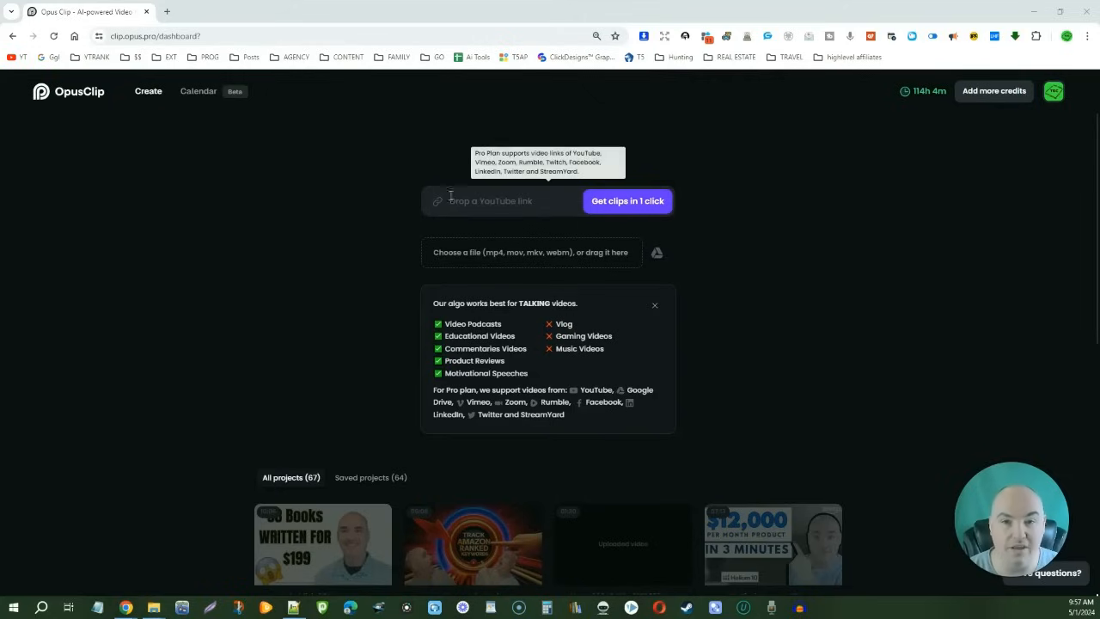
mouse_move(495, 284)
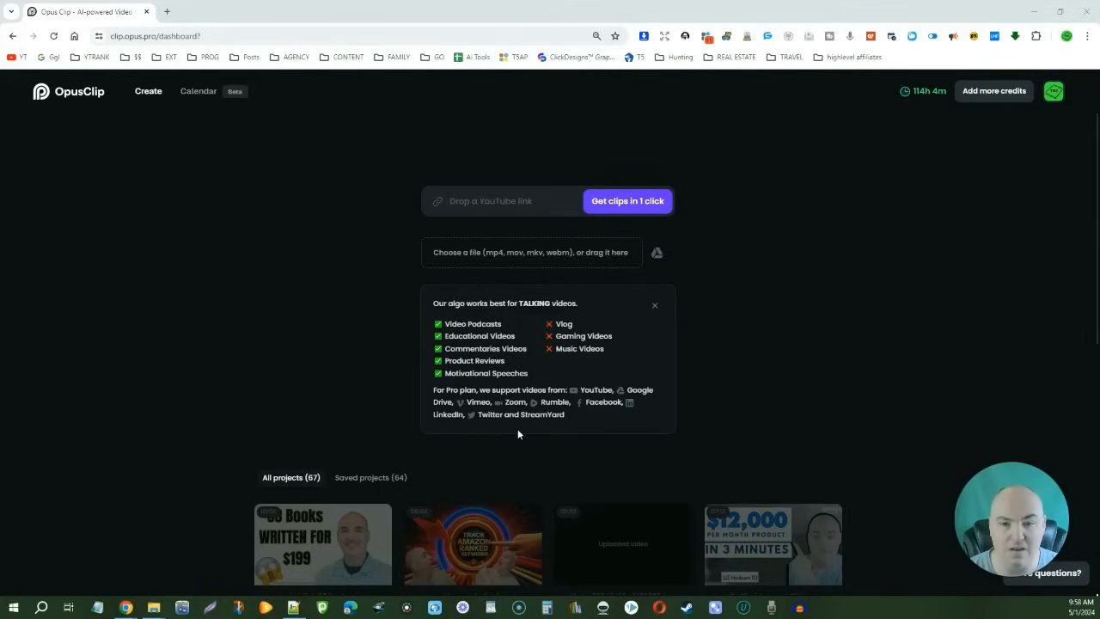
mouse_move(710, 360)
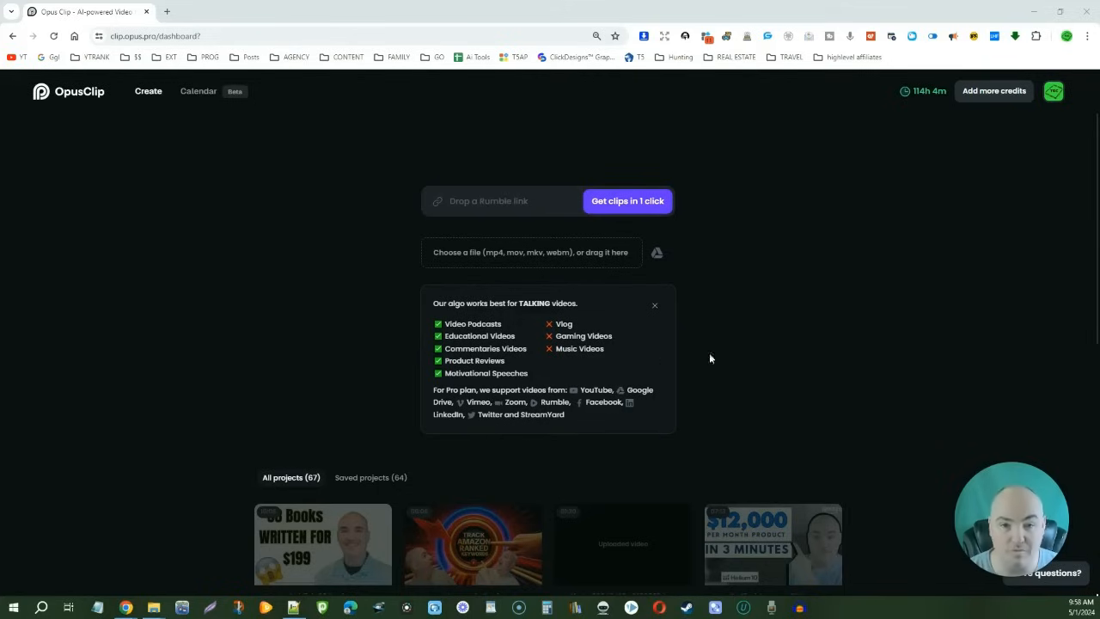
mouse_move(506, 257)
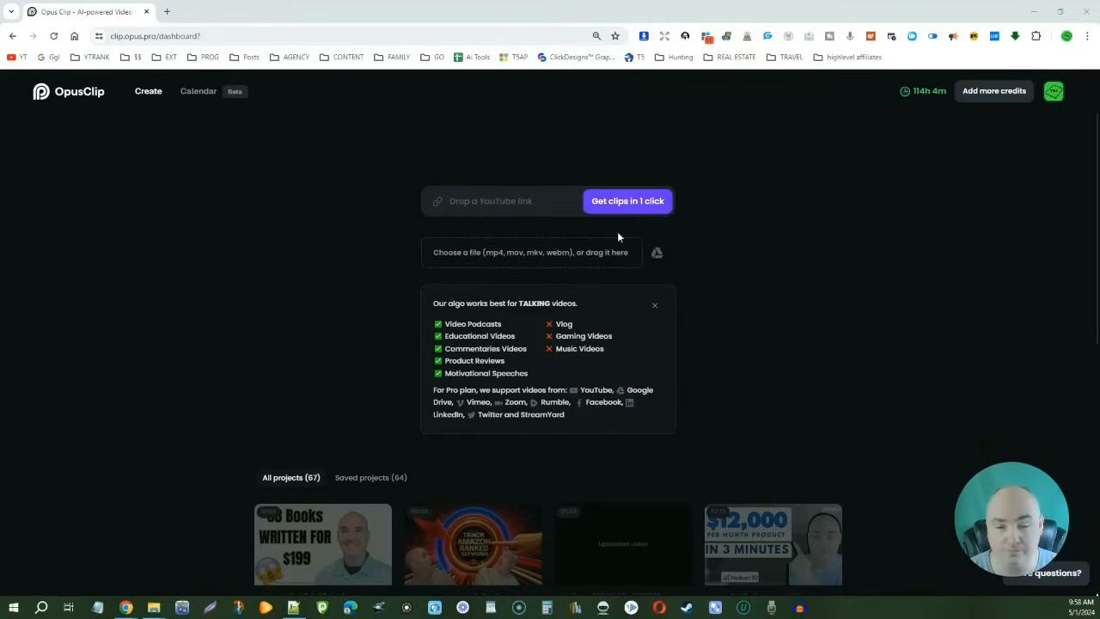
scroll("down", 3)
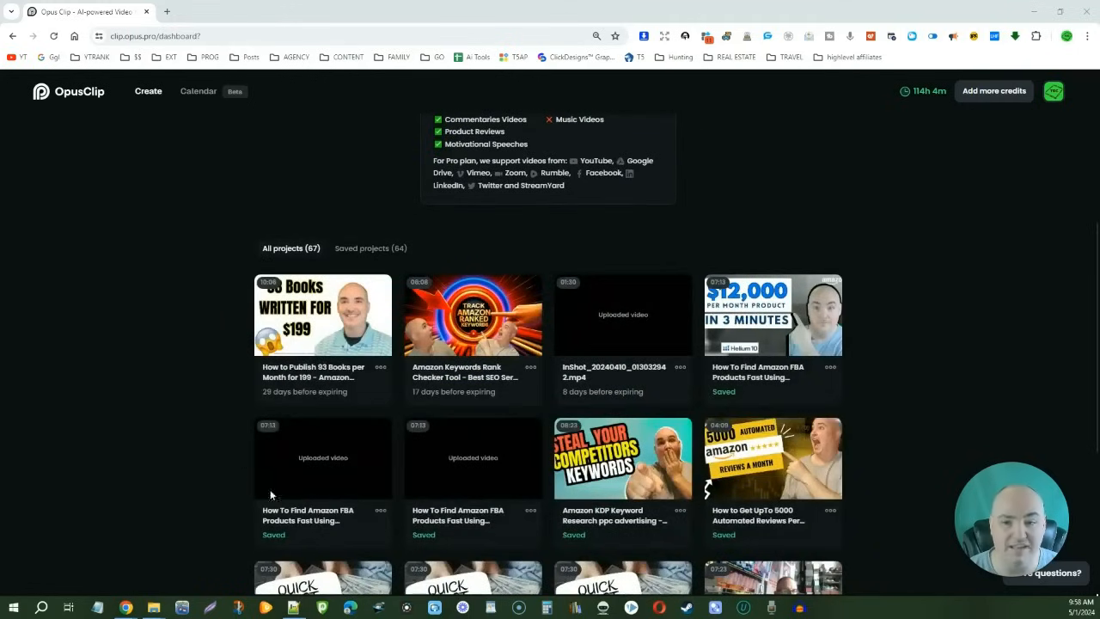
mouse_move(196, 289)
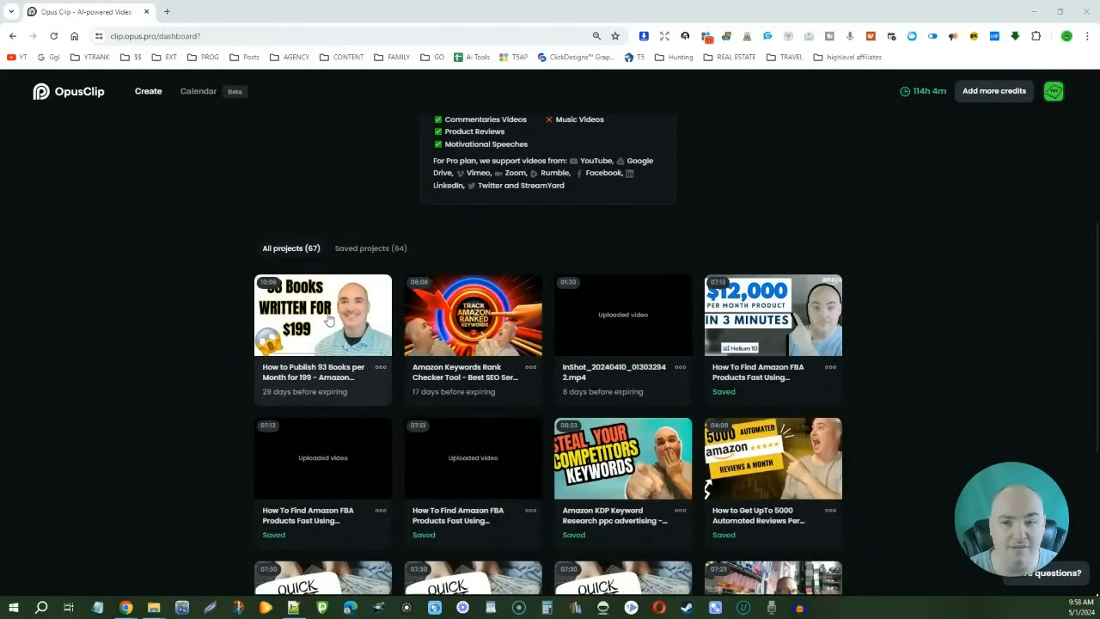
- Open the 'How to Publish 93 Books per Month' project and browse its ranked clips
left_click(324, 314)
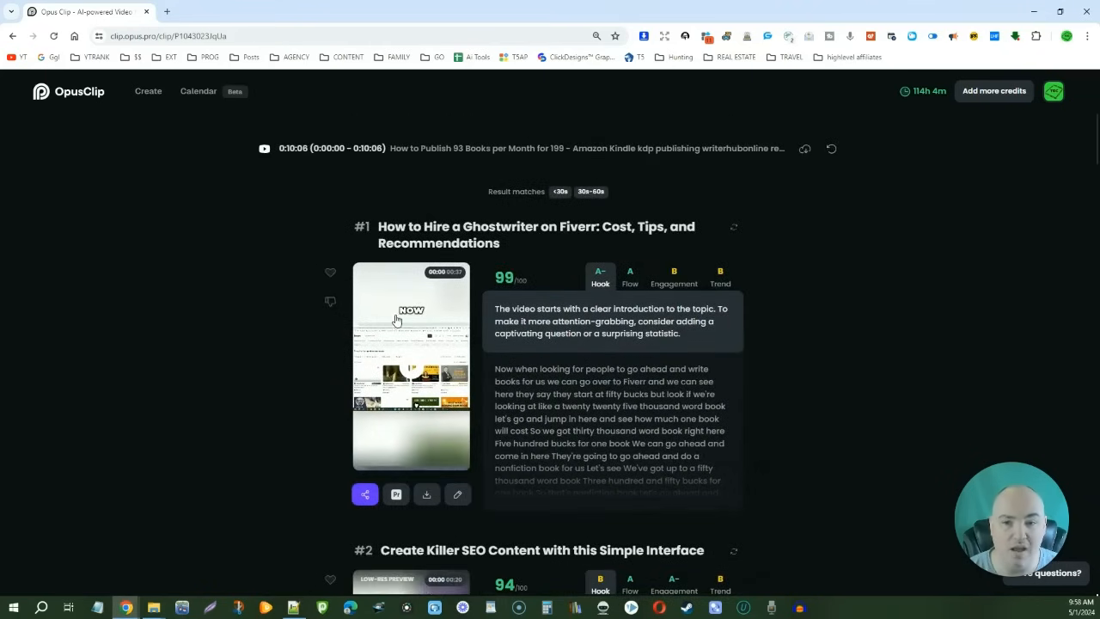
mouse_move(505, 277)
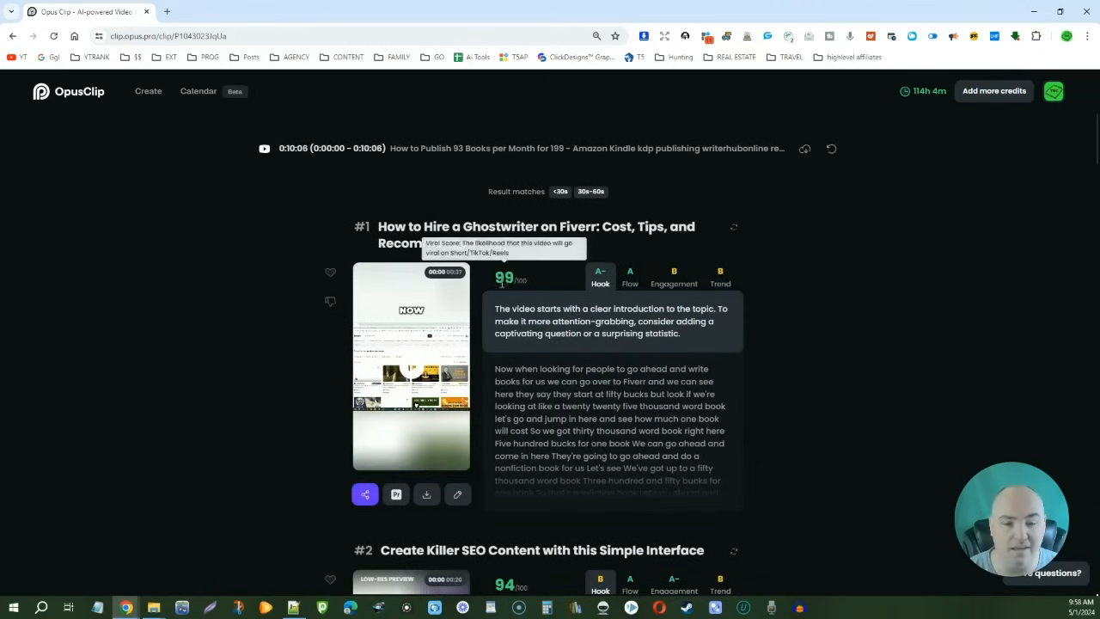
scroll("down", 3)
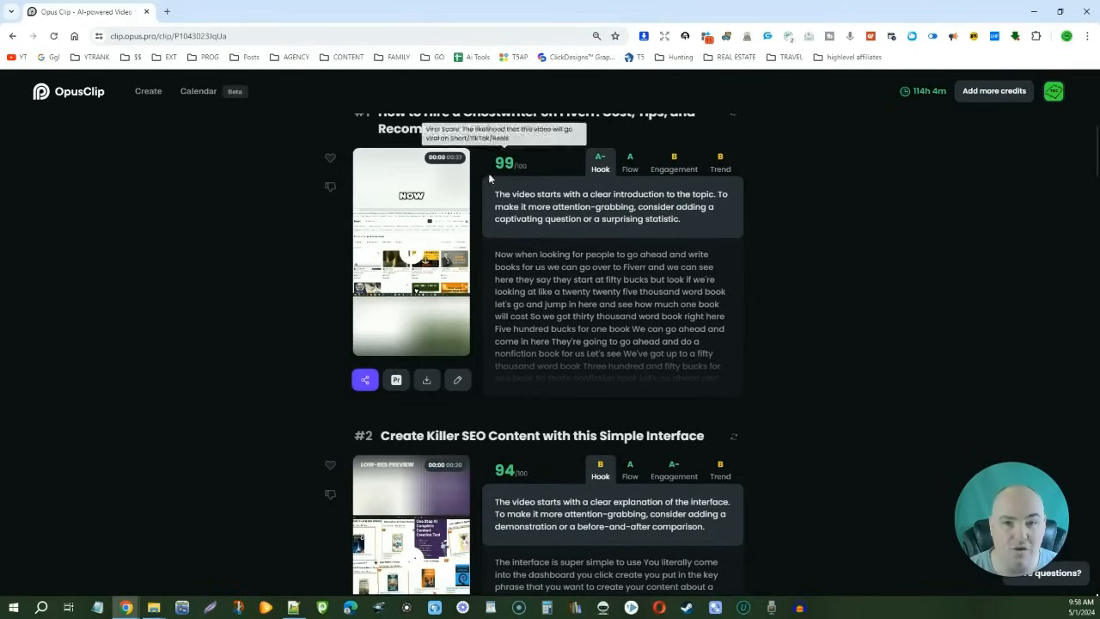
mouse_move(420, 282)
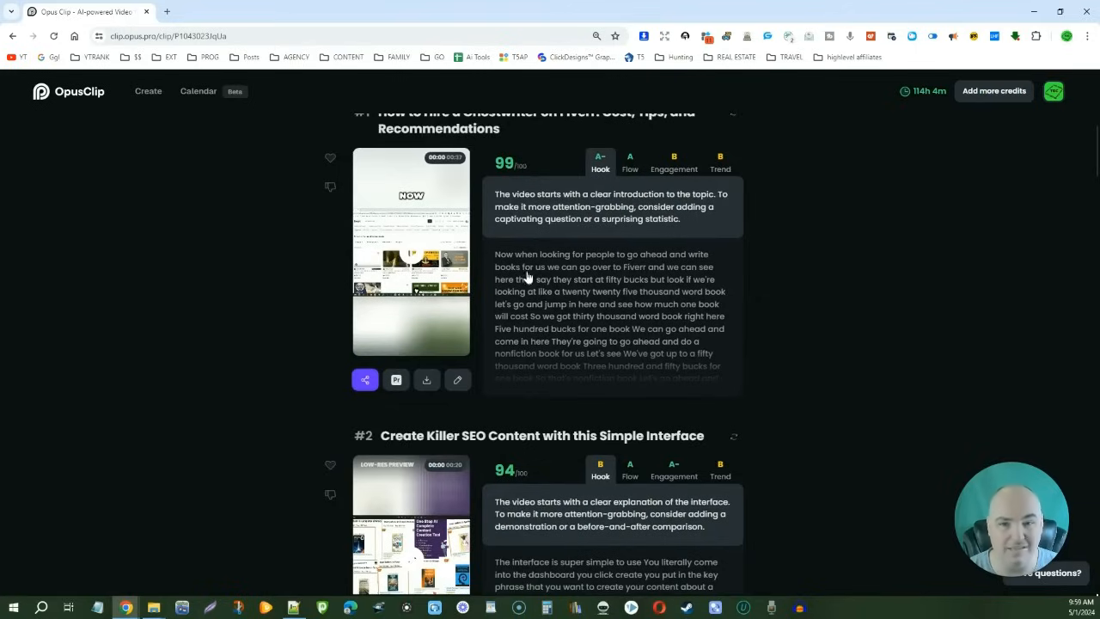
mouse_move(629, 383)
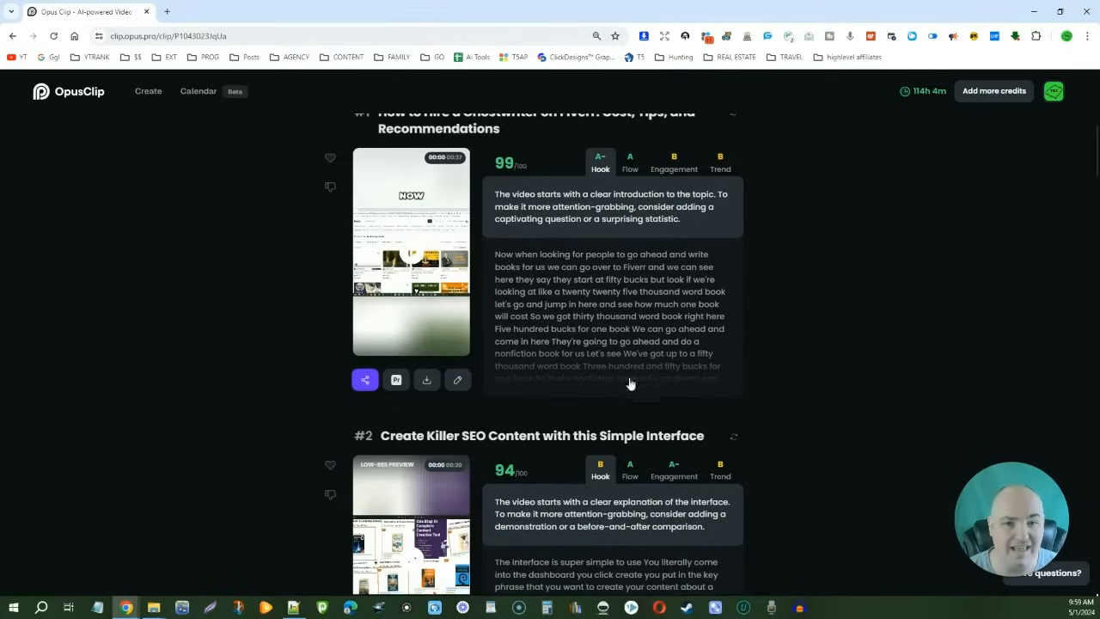
- Start scheduling the first clip to the YouTube account and select its title and description
left_click(364, 380)
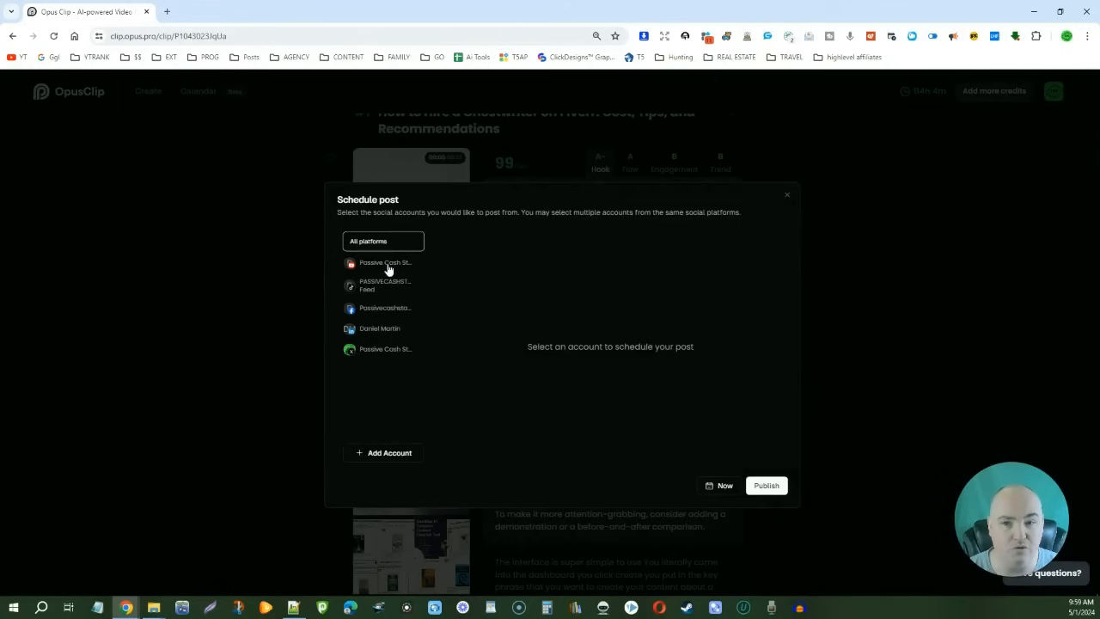
left_click(385, 261)
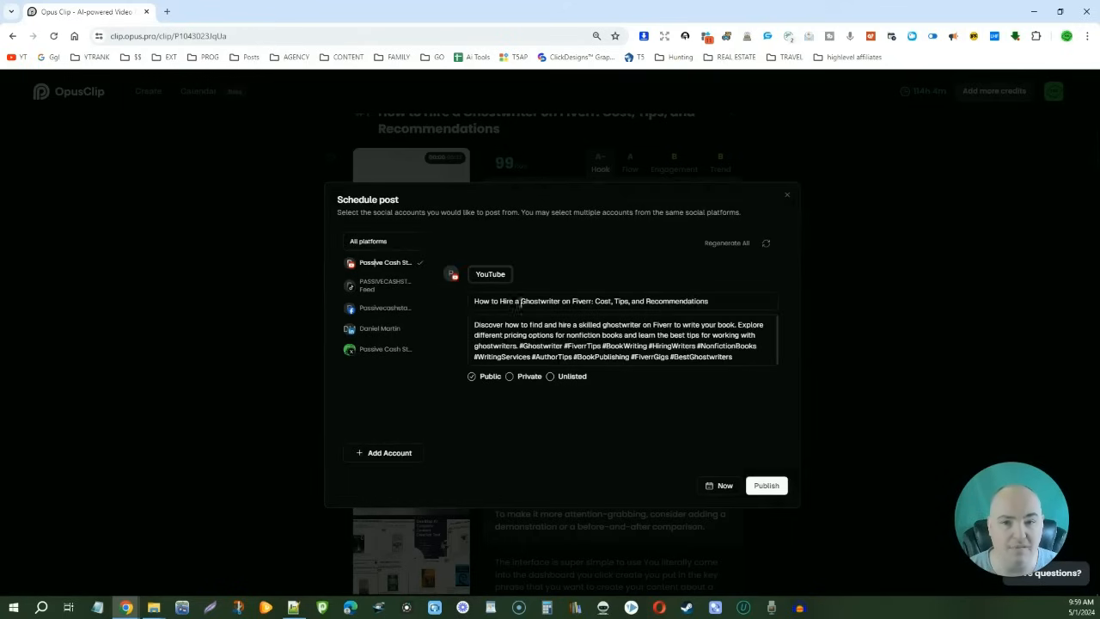
triple_click(592, 301)
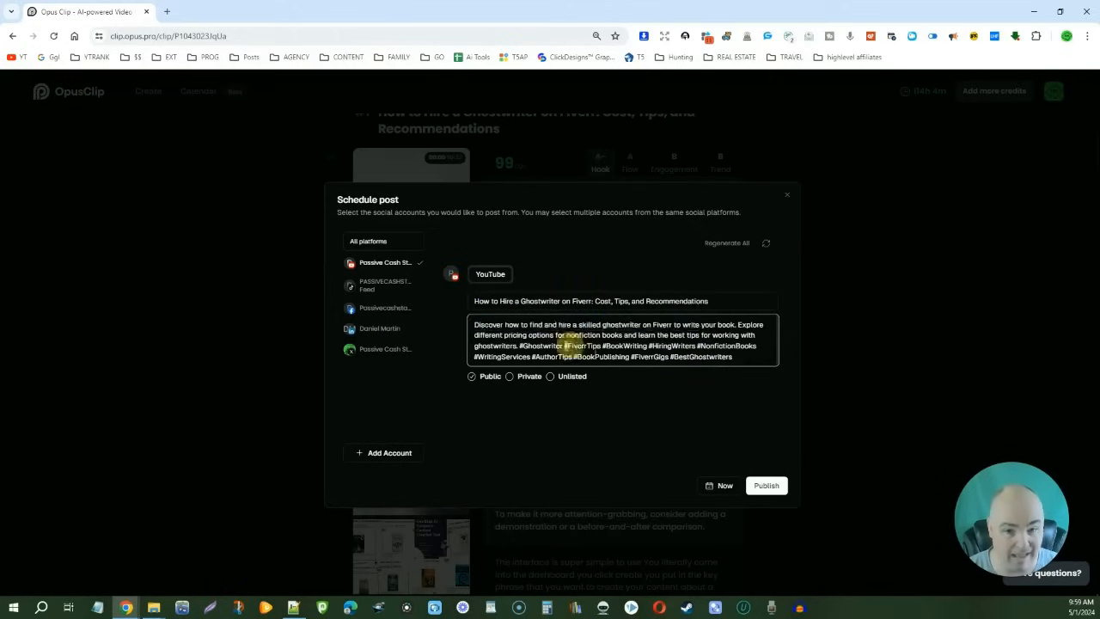
double_click(567, 344)
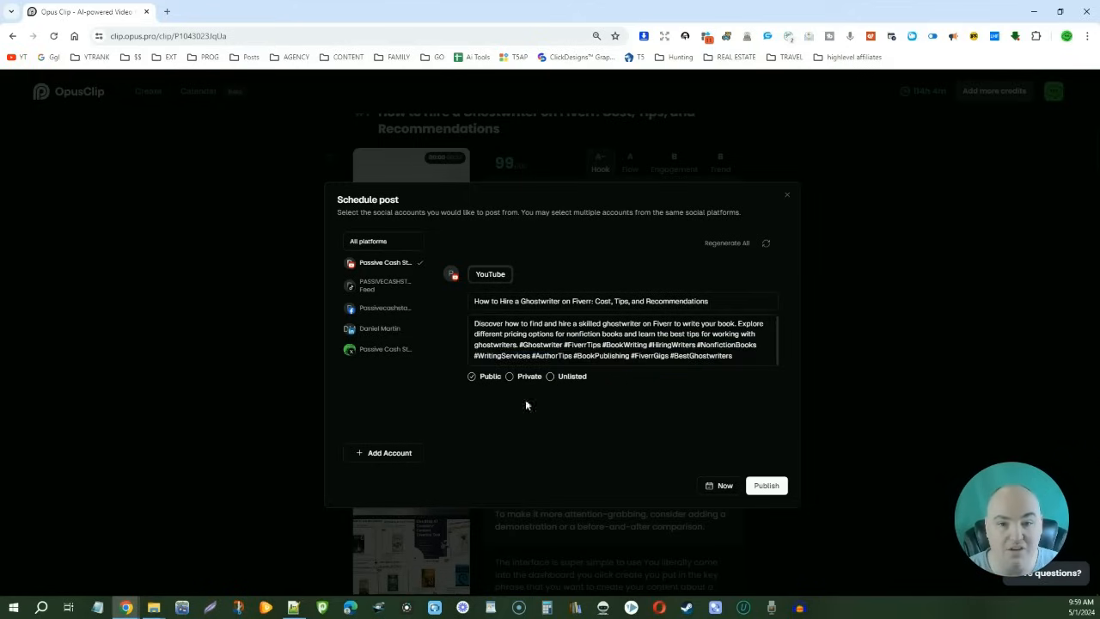
mouse_move(766, 485)
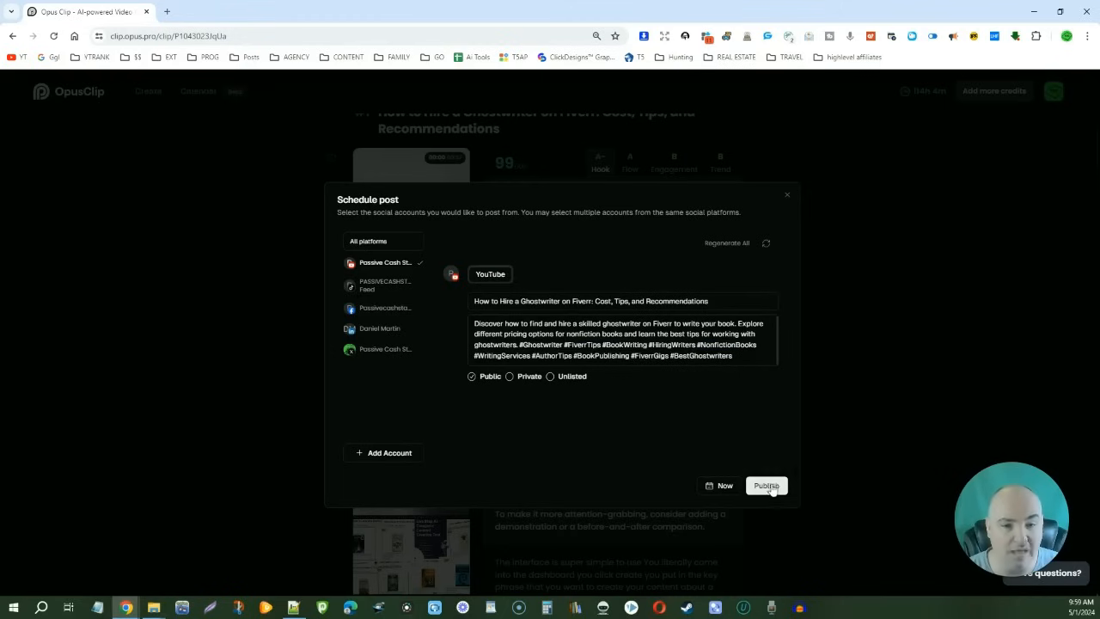
- Add the remaining connected accounts and bring up the May 2024 date picker
left_click(385, 285)
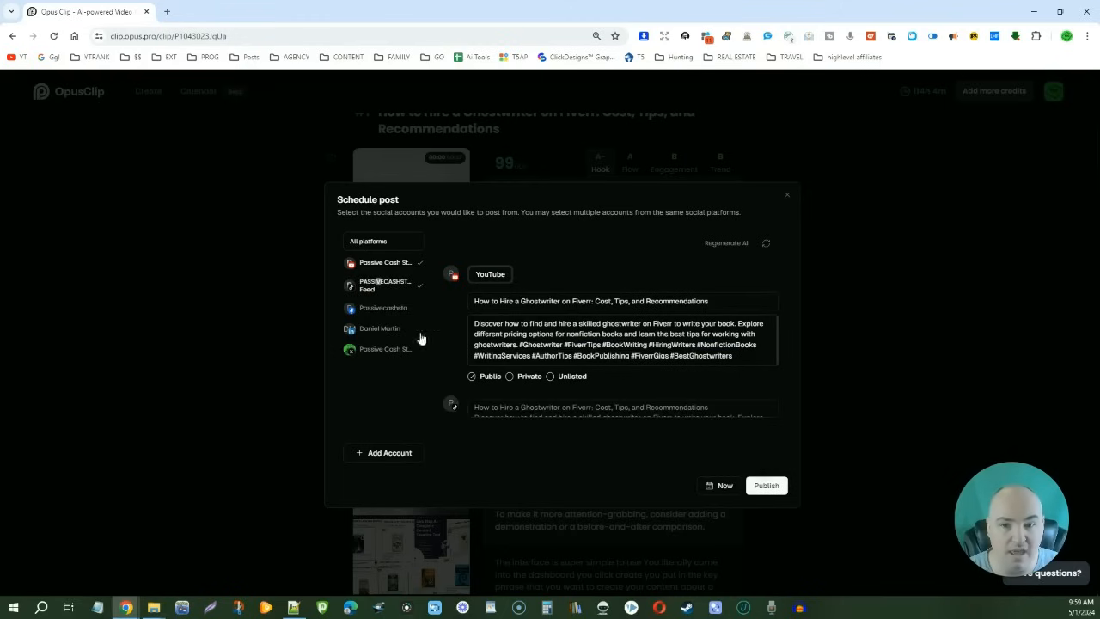
left_click(382, 328)
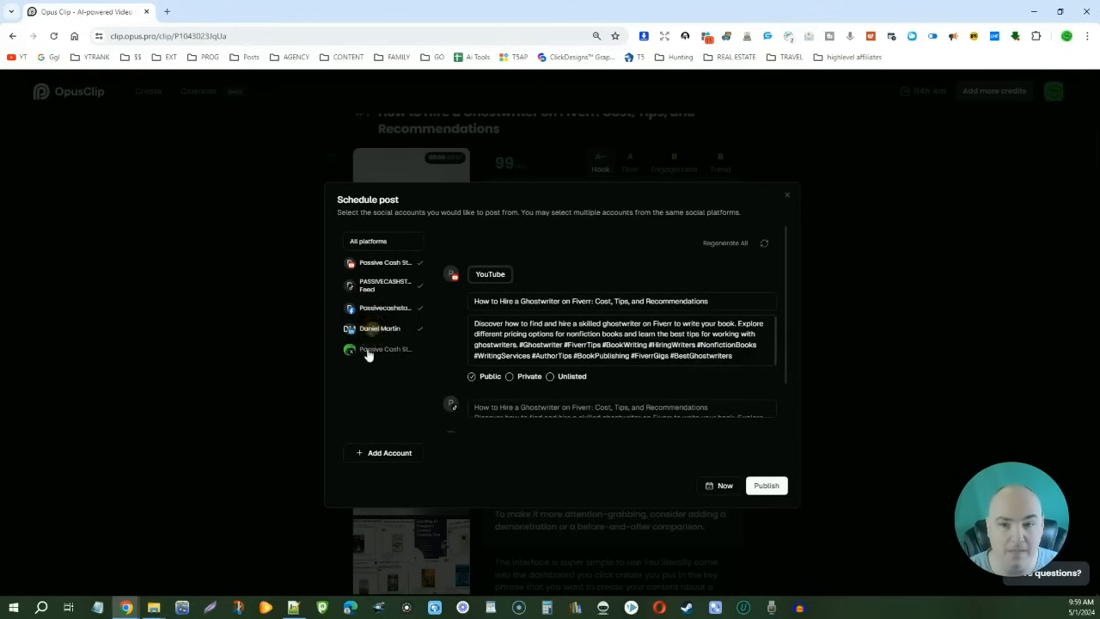
scroll("down", 3)
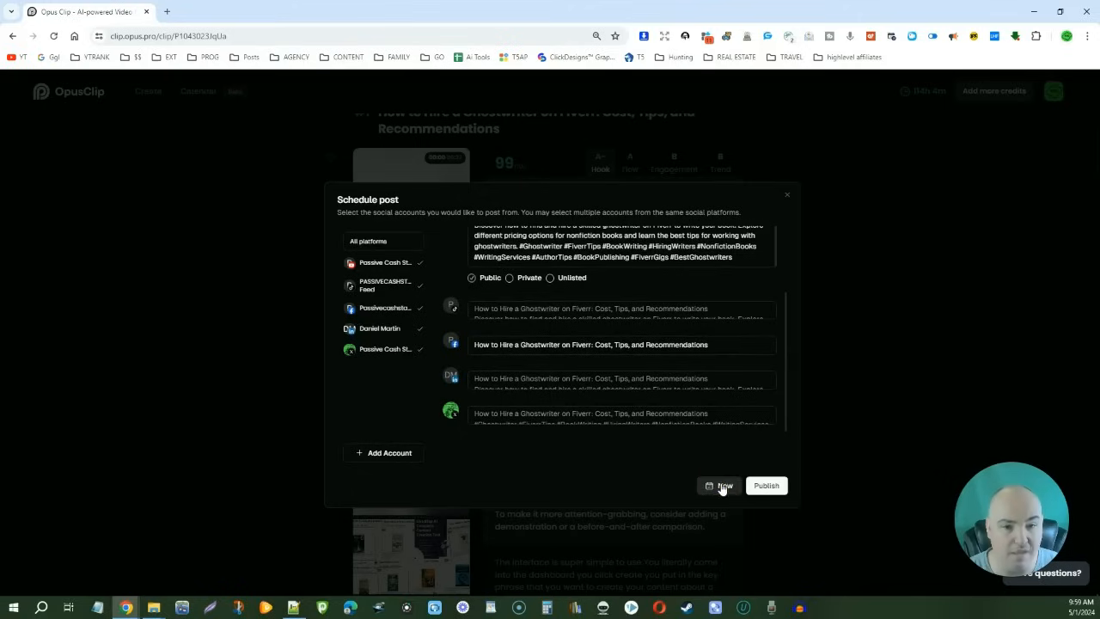
left_click(725, 485)
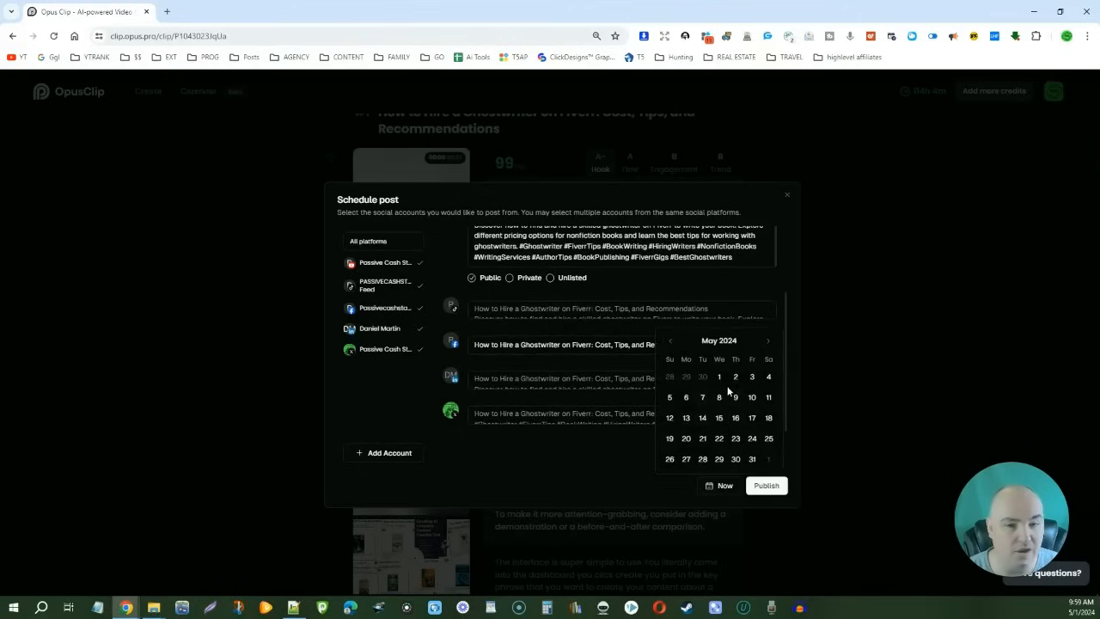
mouse_move(686, 398)
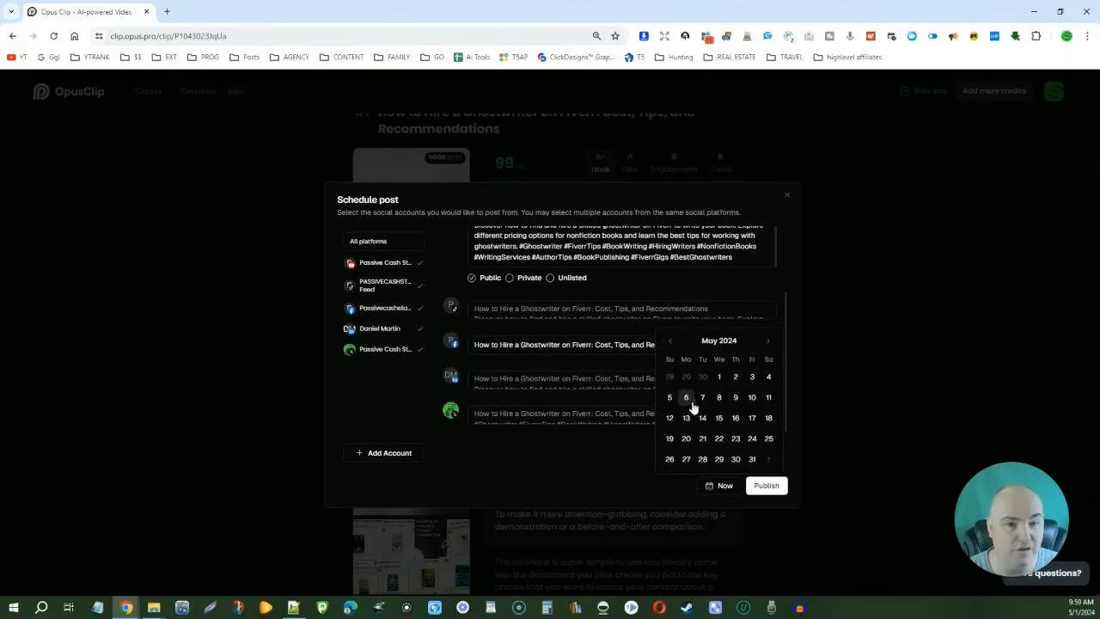
mouse_move(702, 397)
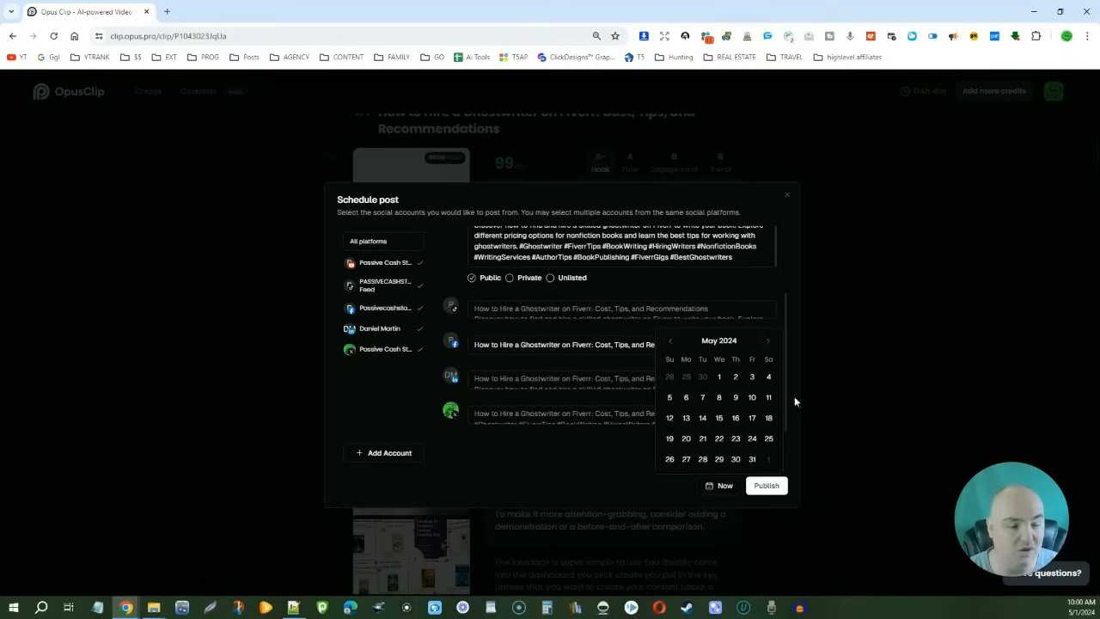
mouse_move(461, 418)
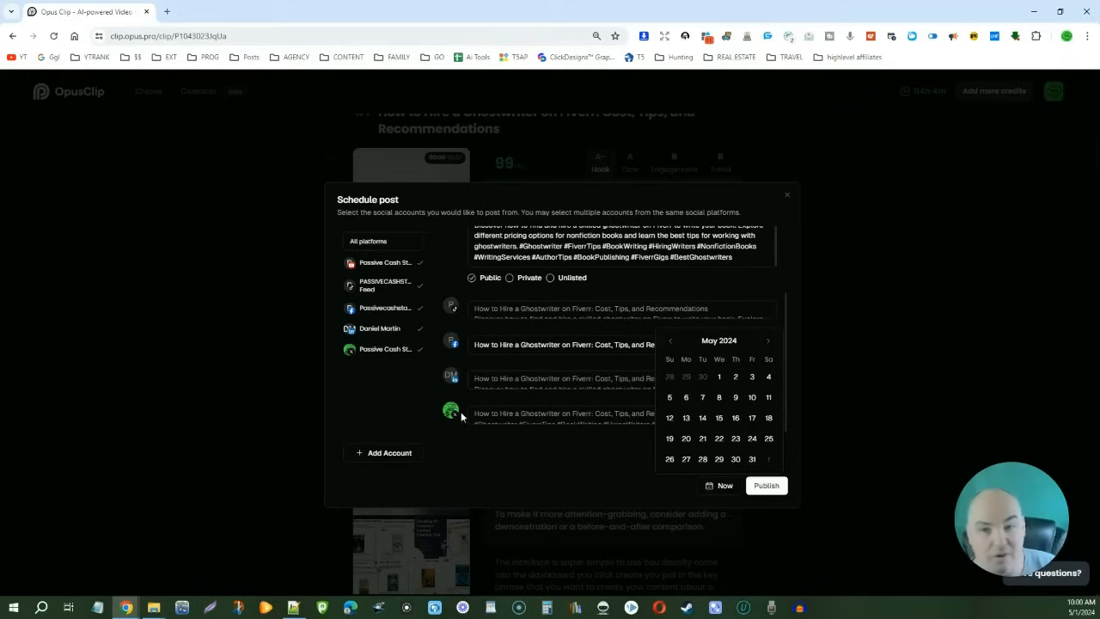
- View the Add social accounts list, dismiss the dialogs and open the first clip's editor
left_click(383, 454)
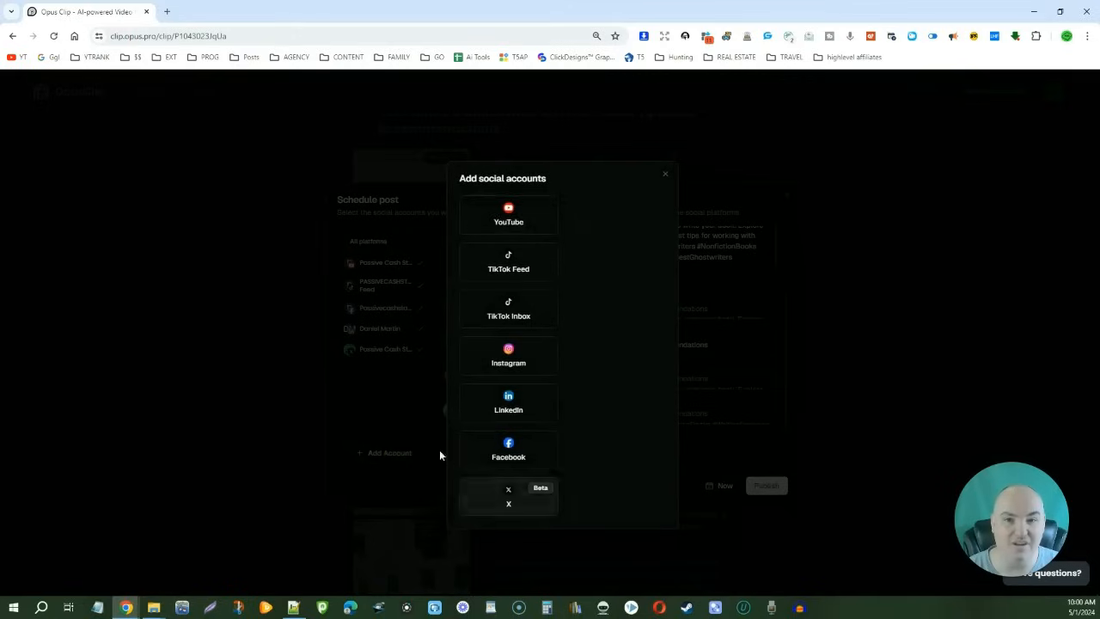
mouse_move(502, 204)
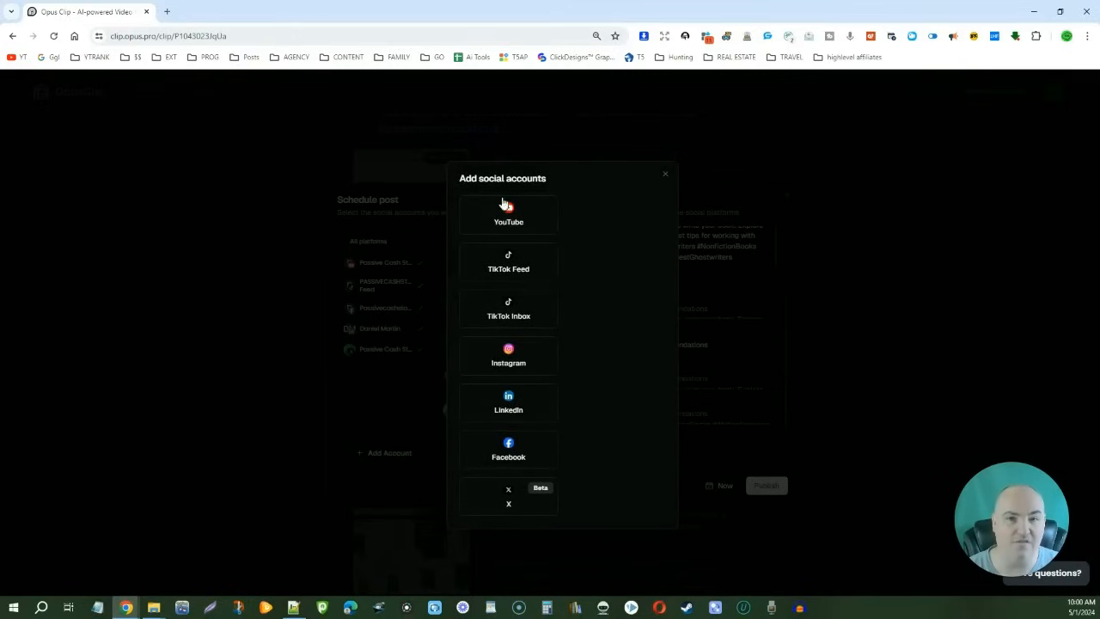
left_click(663, 174)
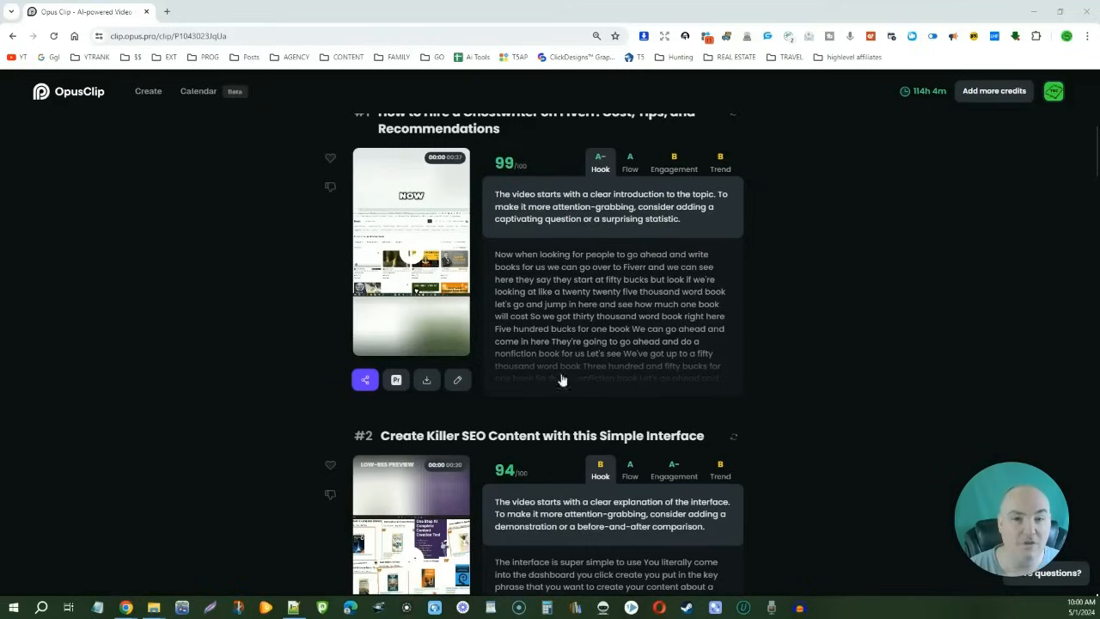
mouse_move(353, 206)
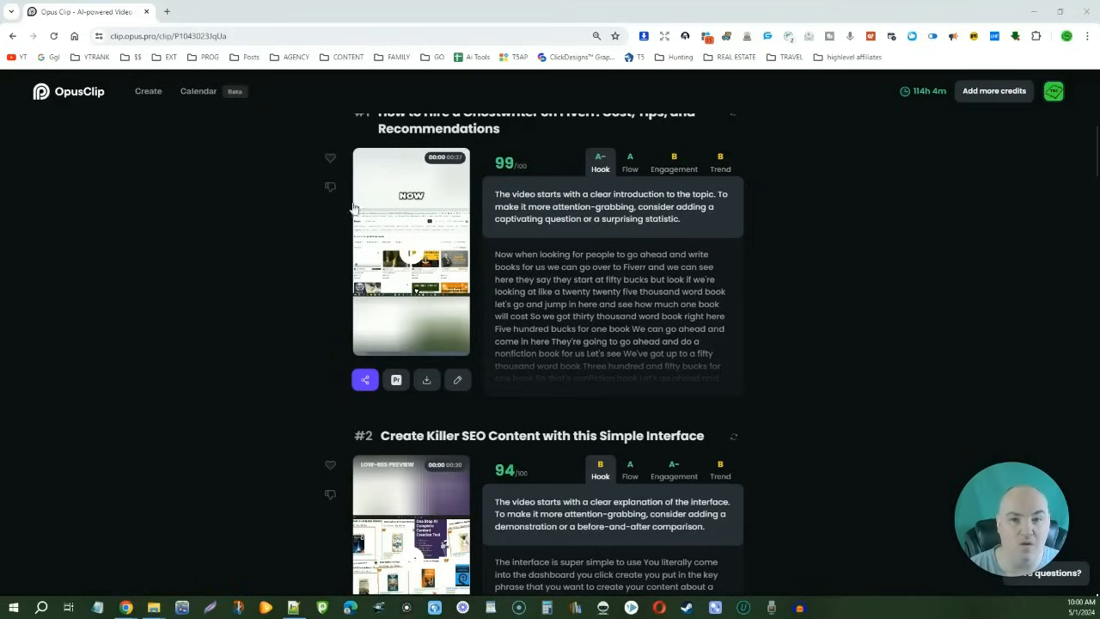
mouse_move(457, 380)
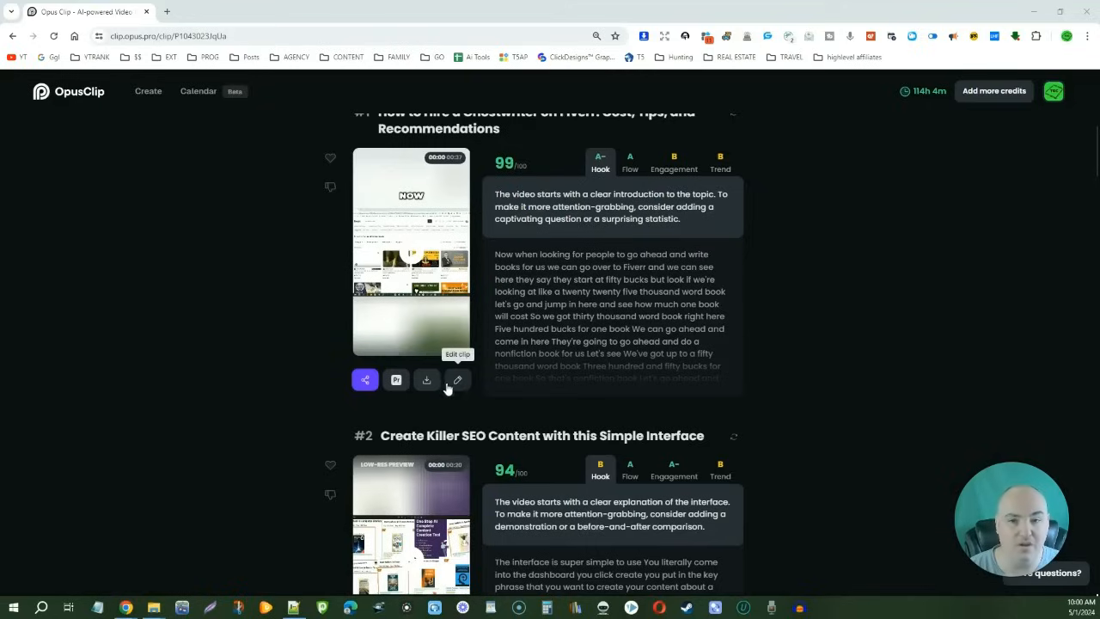
left_click(457, 380)
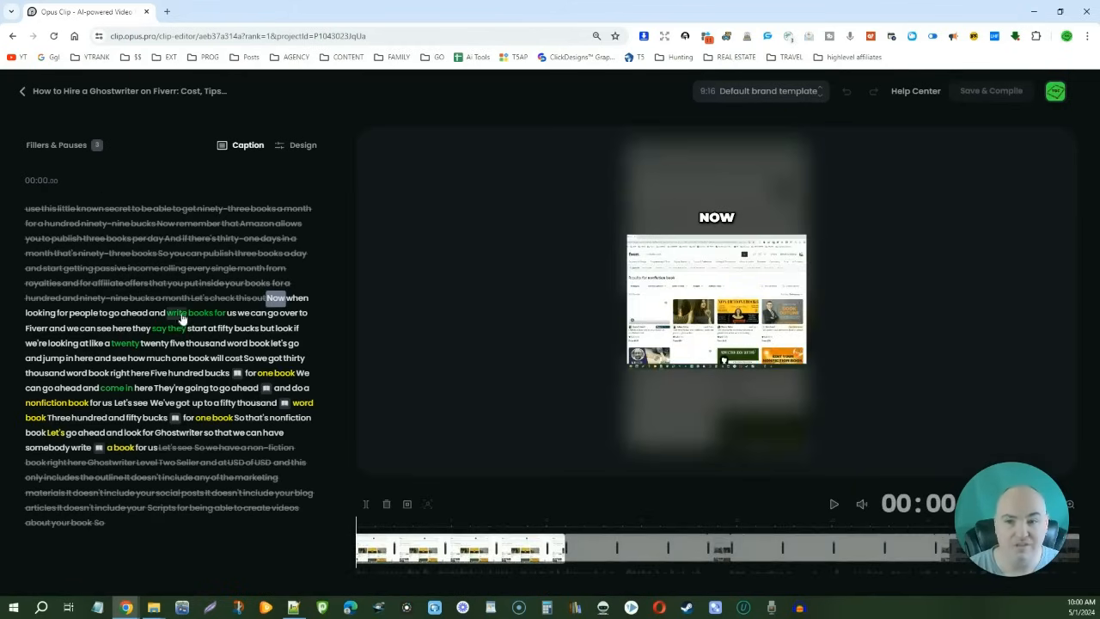
mouse_move(241, 354)
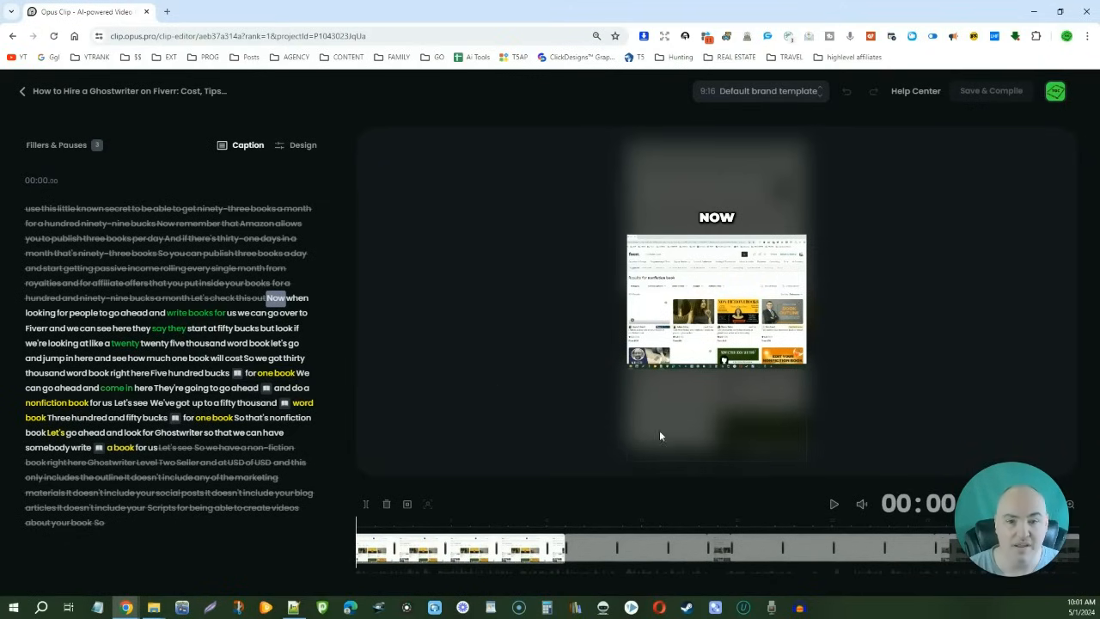
- Switch the clip editor from the Caption panel to the Design panel
left_click(303, 145)
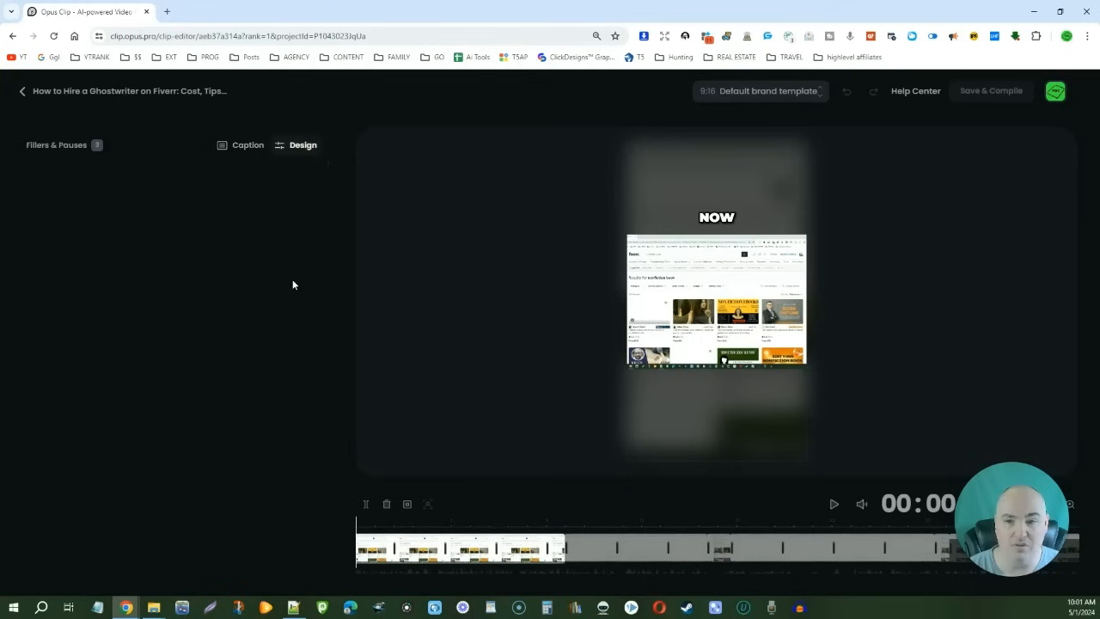
left_click(302, 144)
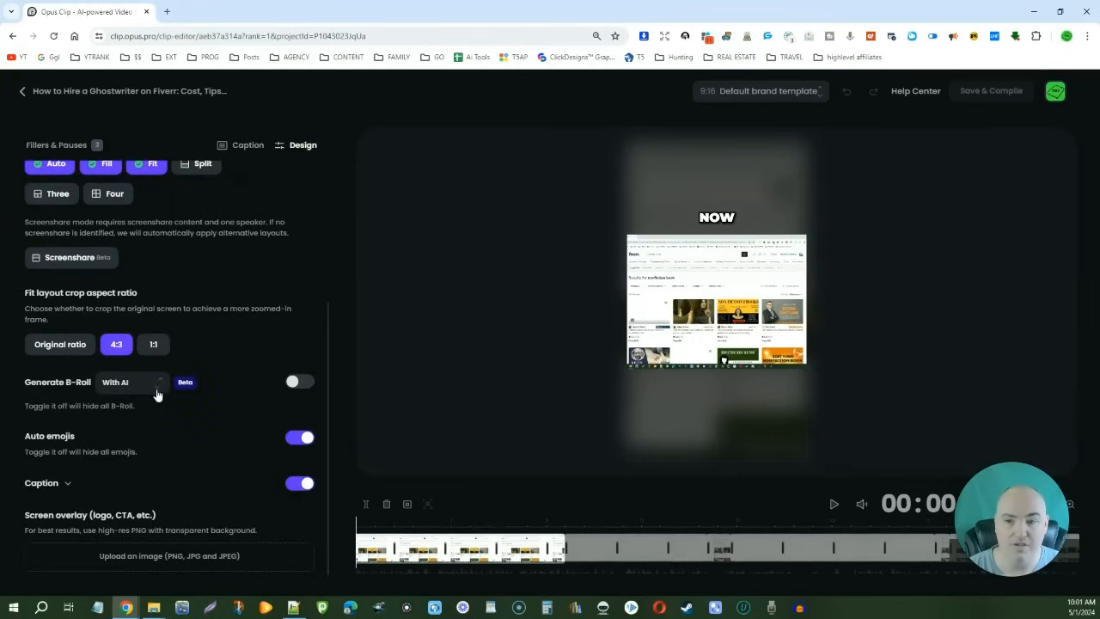
left_click(134, 382)
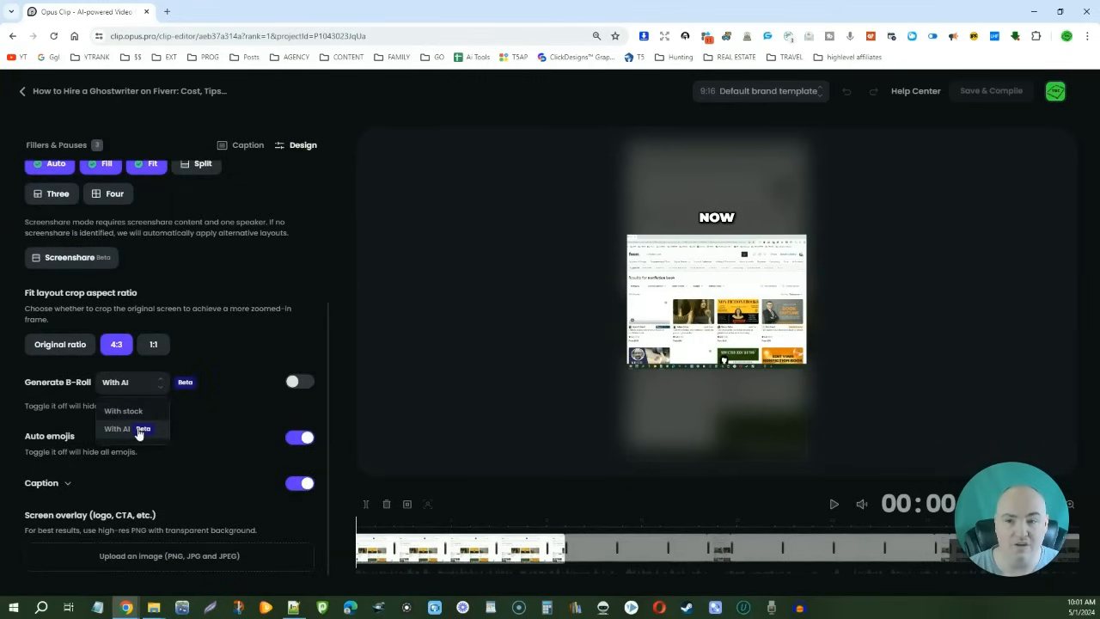
mouse_move(124, 411)
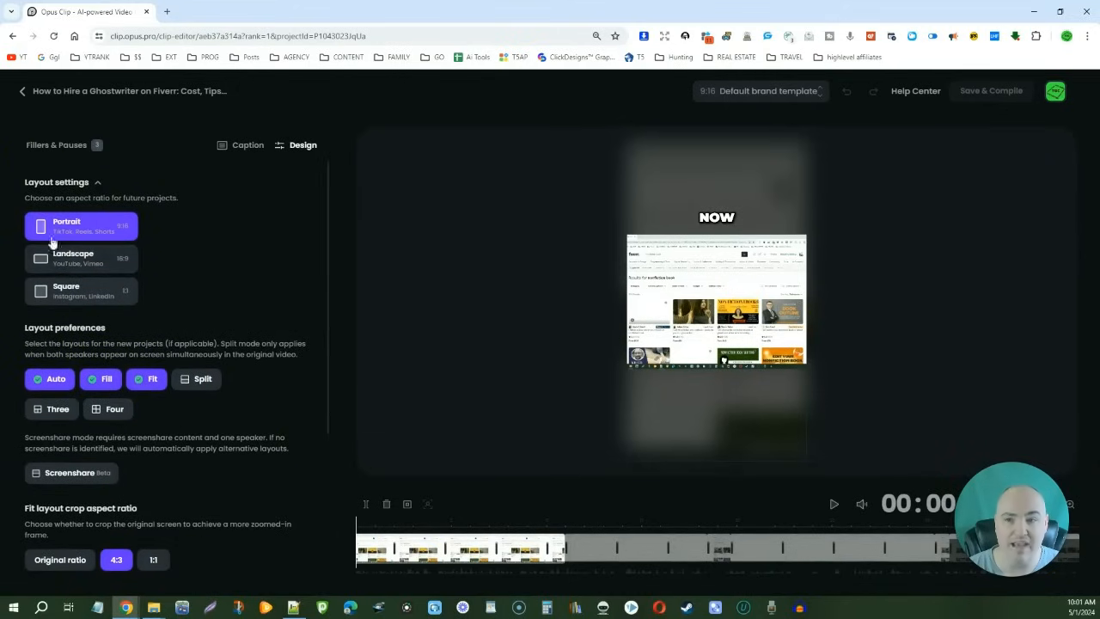
mouse_move(73, 275)
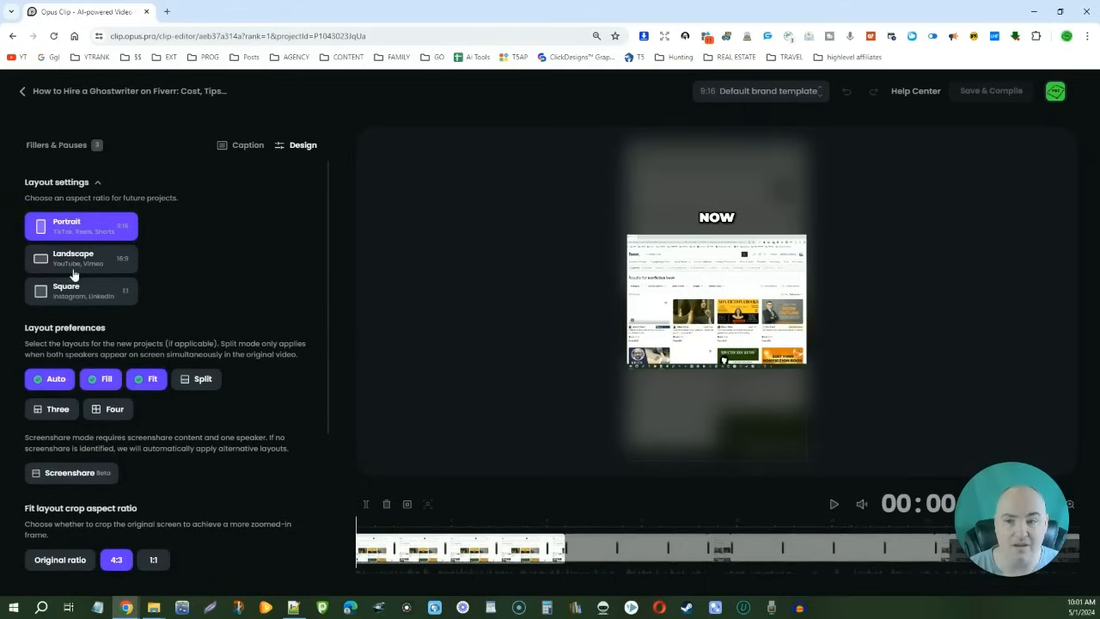
mouse_move(110, 388)
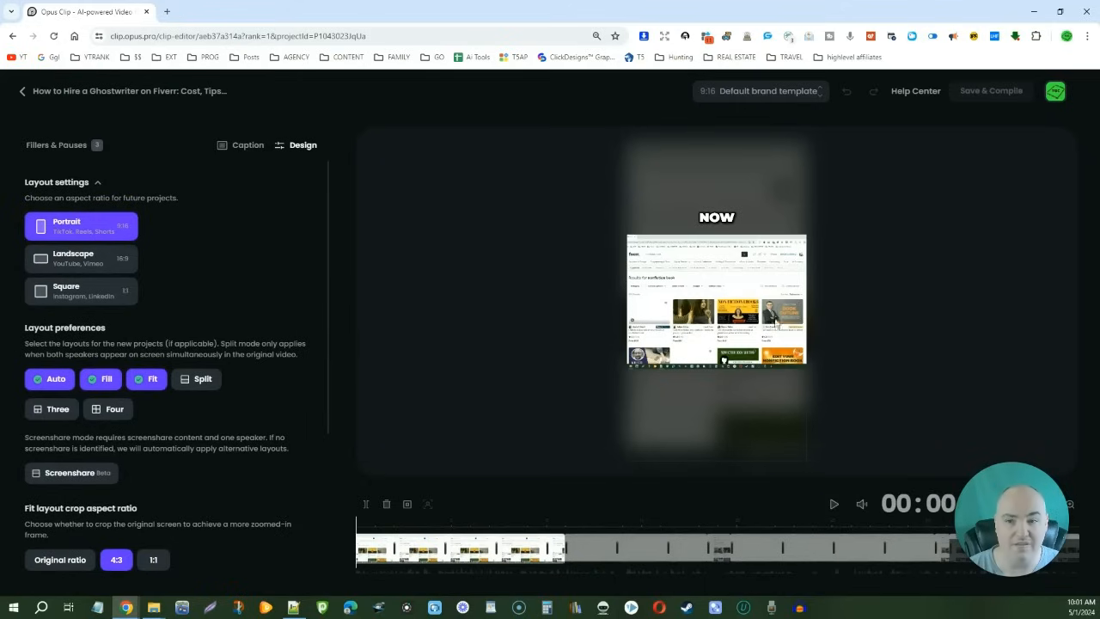
- Scroll the Design panel through its layout choices to the layout preferences and B-roll
scroll("down", 3)
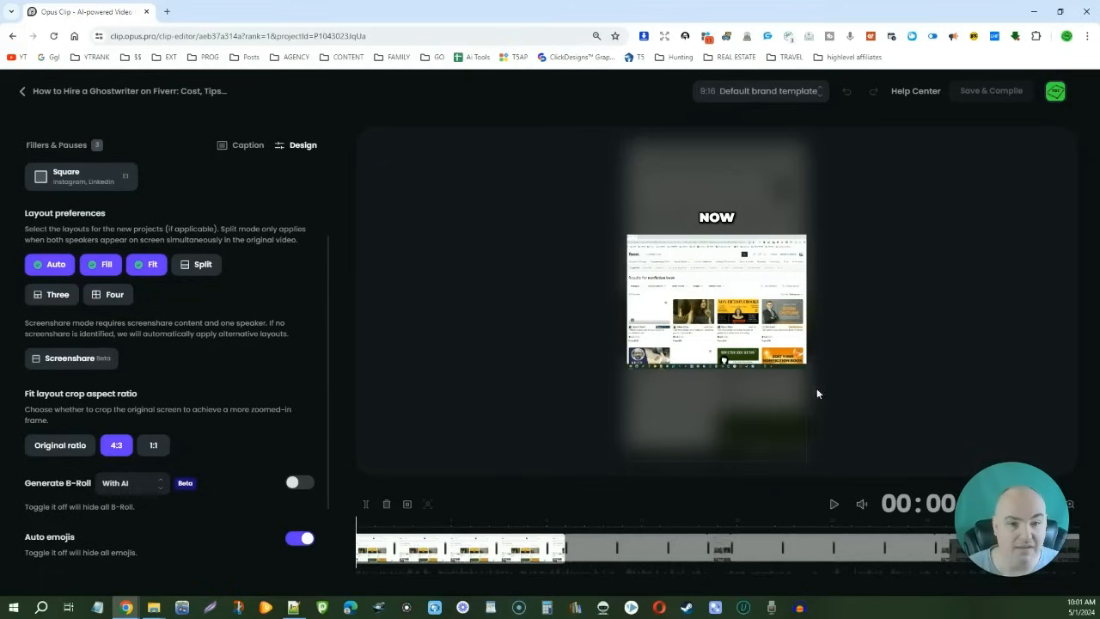
mouse_move(634, 165)
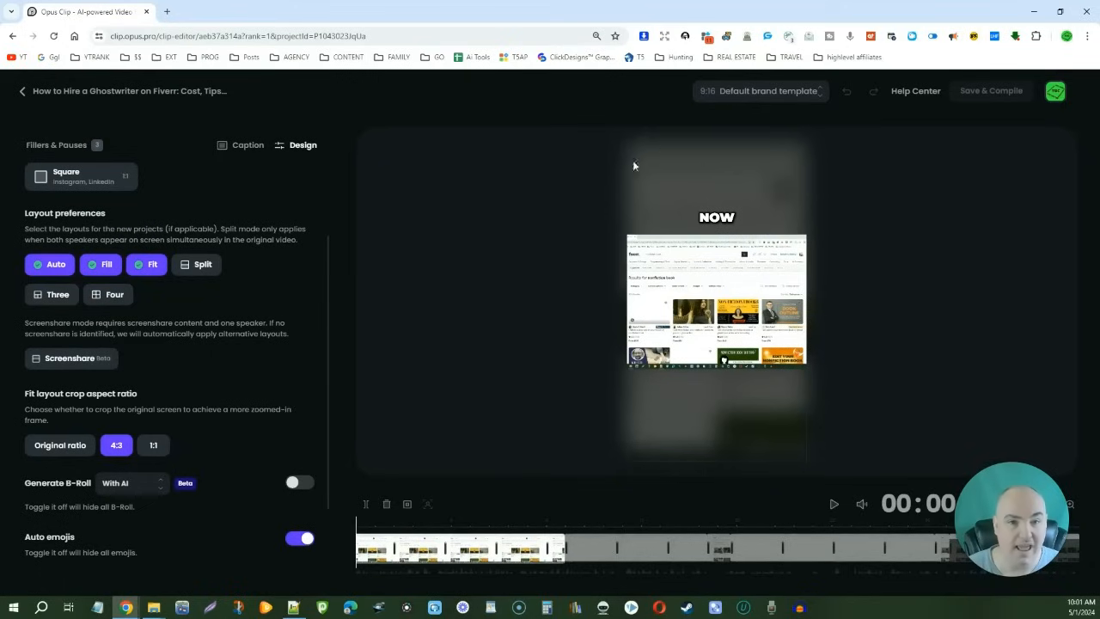
mouse_move(656, 263)
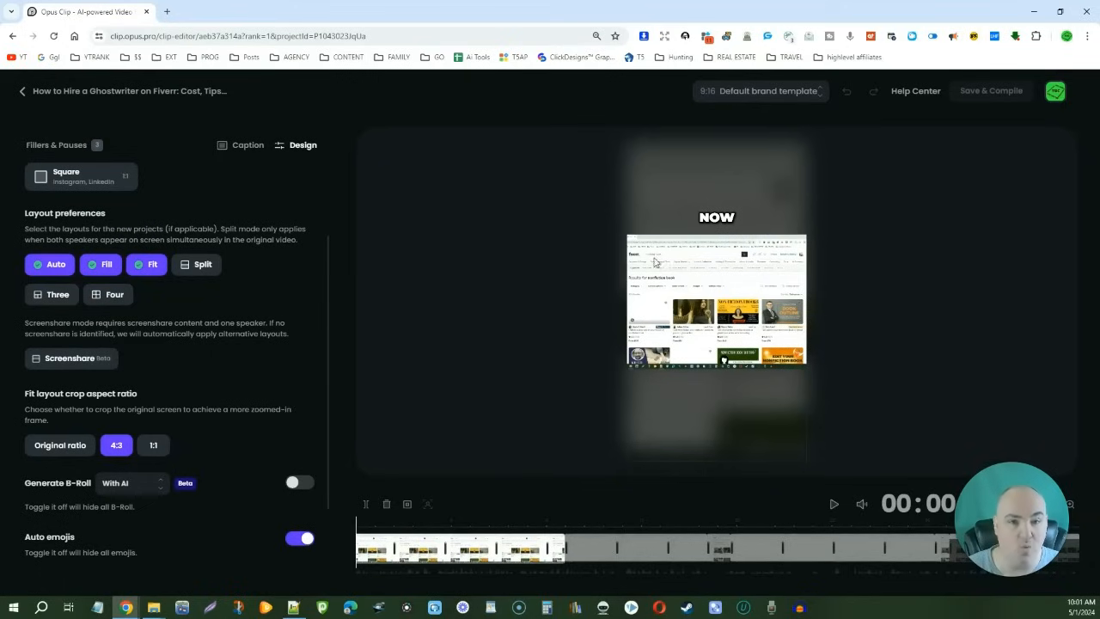
mouse_move(706, 247)
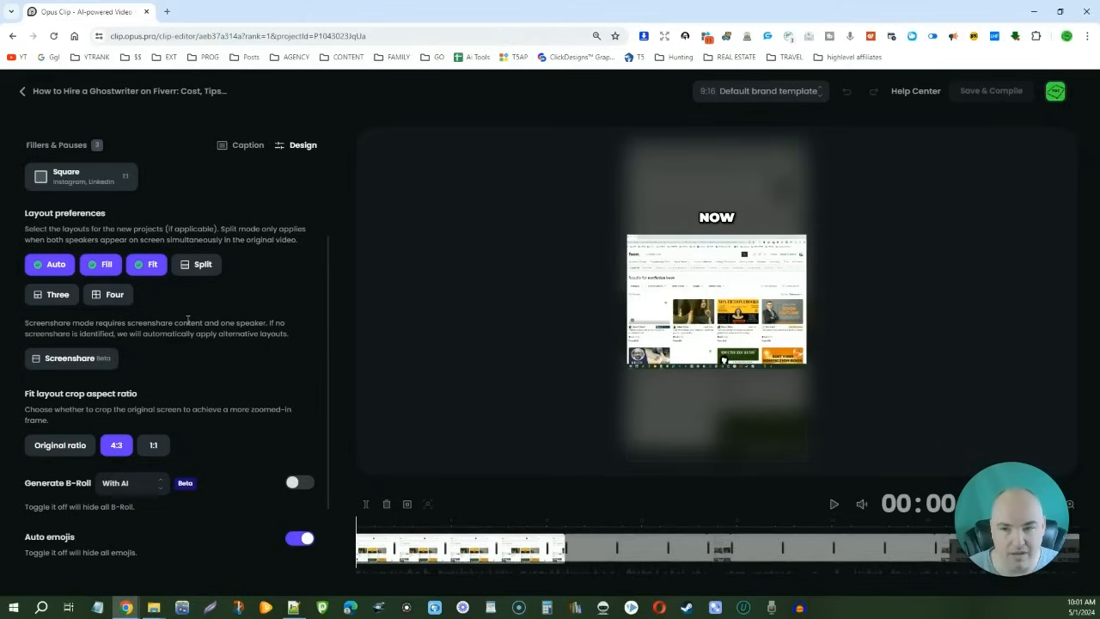
mouse_move(101, 533)
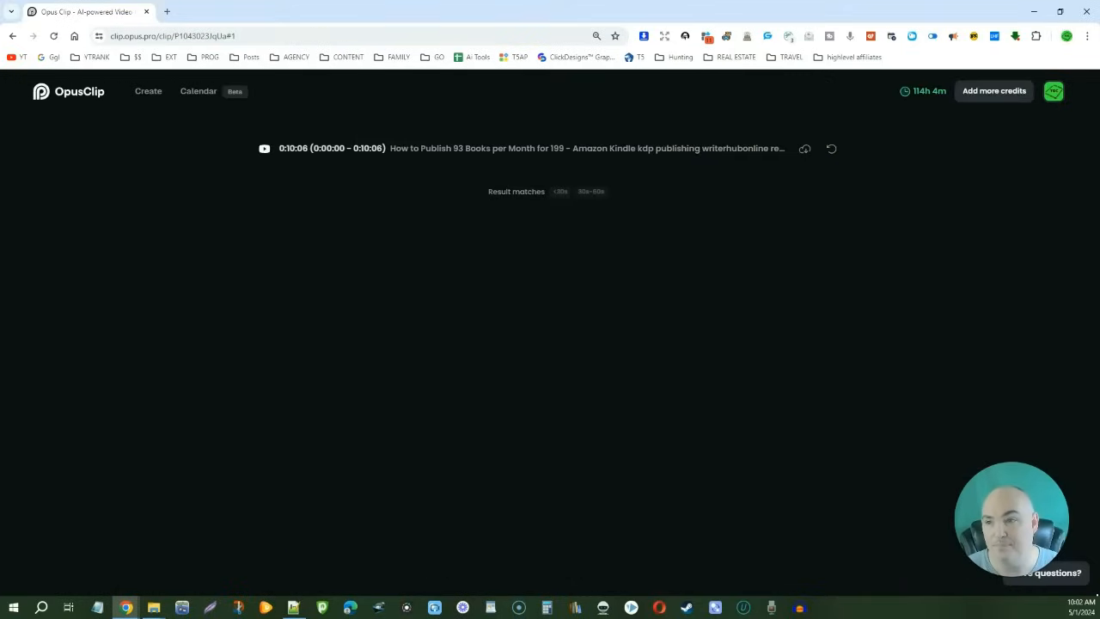
- Go to the content calendar and add a scheduling slot on May 8, bringing up Select project
left_click(200, 91)
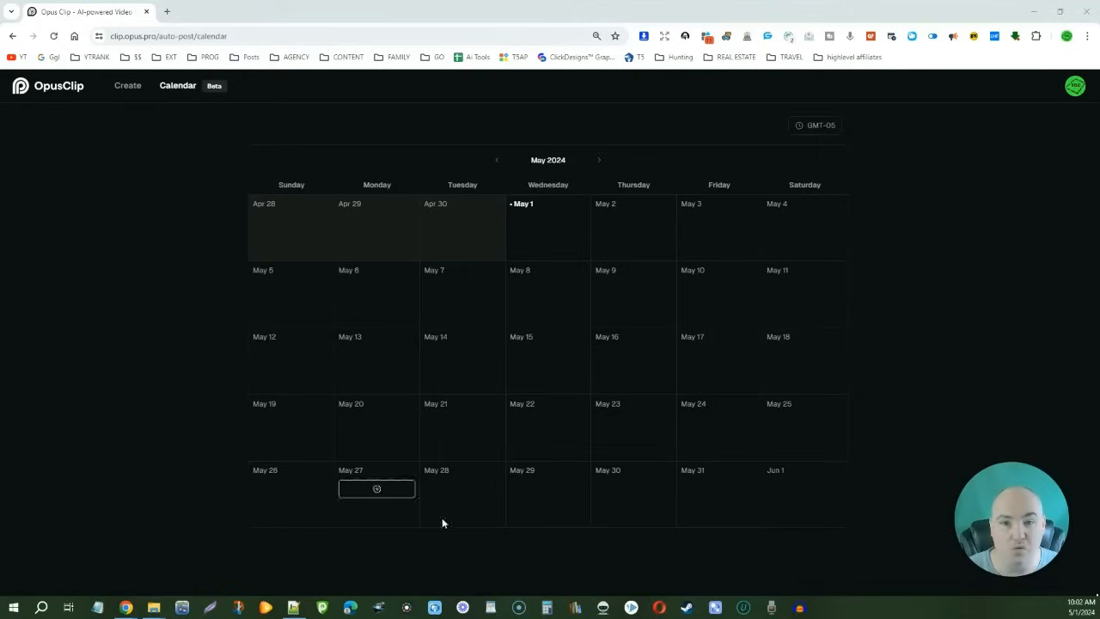
mouse_move(318, 225)
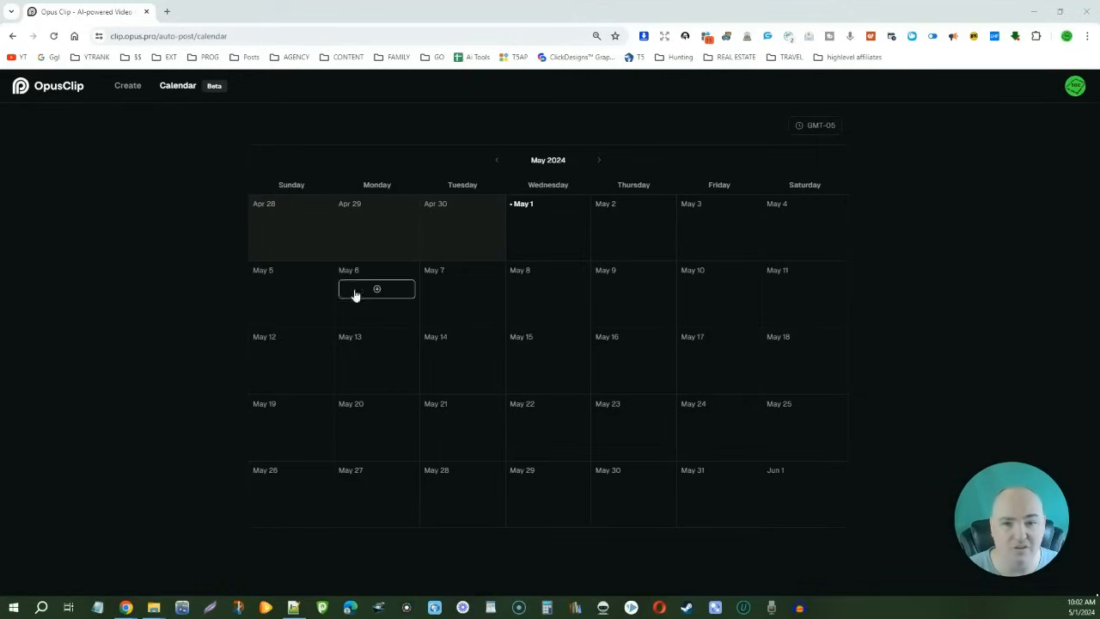
mouse_move(549, 289)
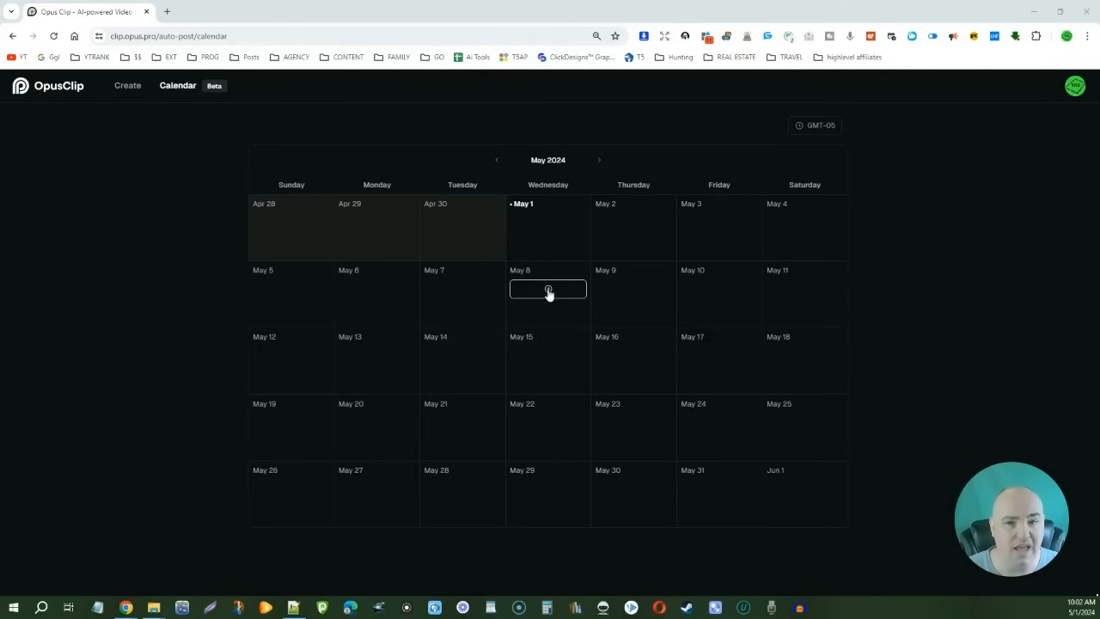
left_click(547, 289)
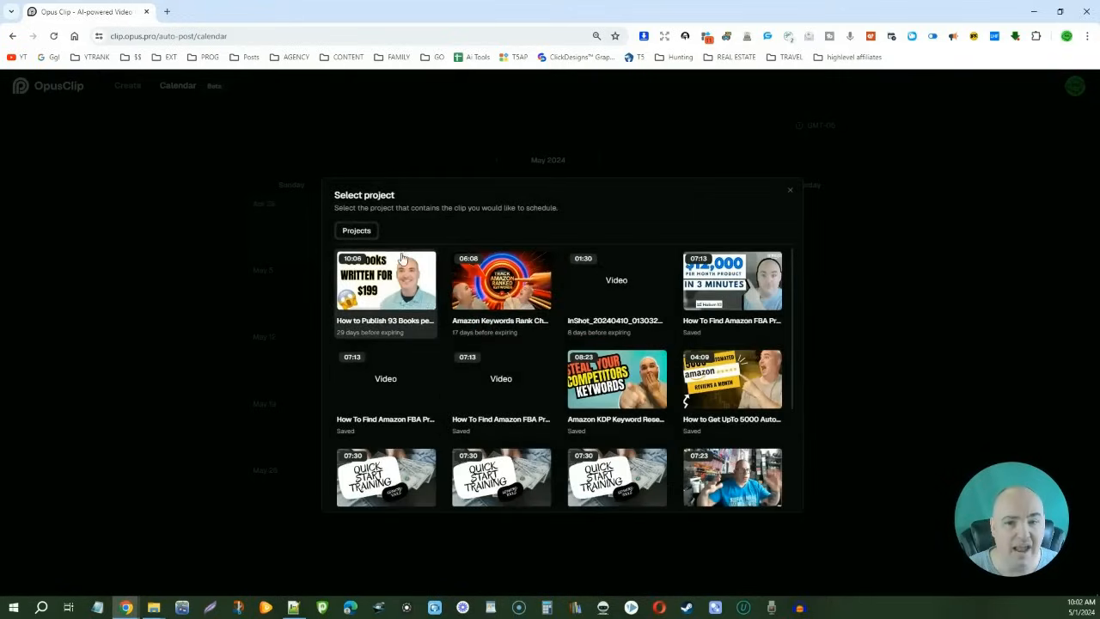
mouse_move(484, 437)
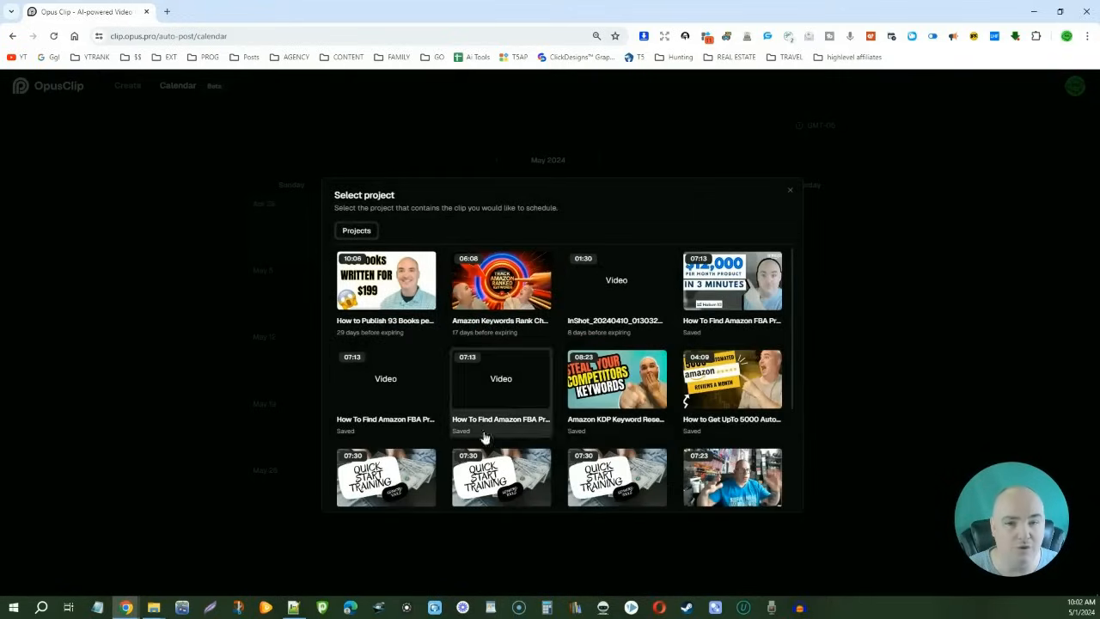
- Leave the Select project dialog and bring up the Change packs dialog
left_click(788, 189)
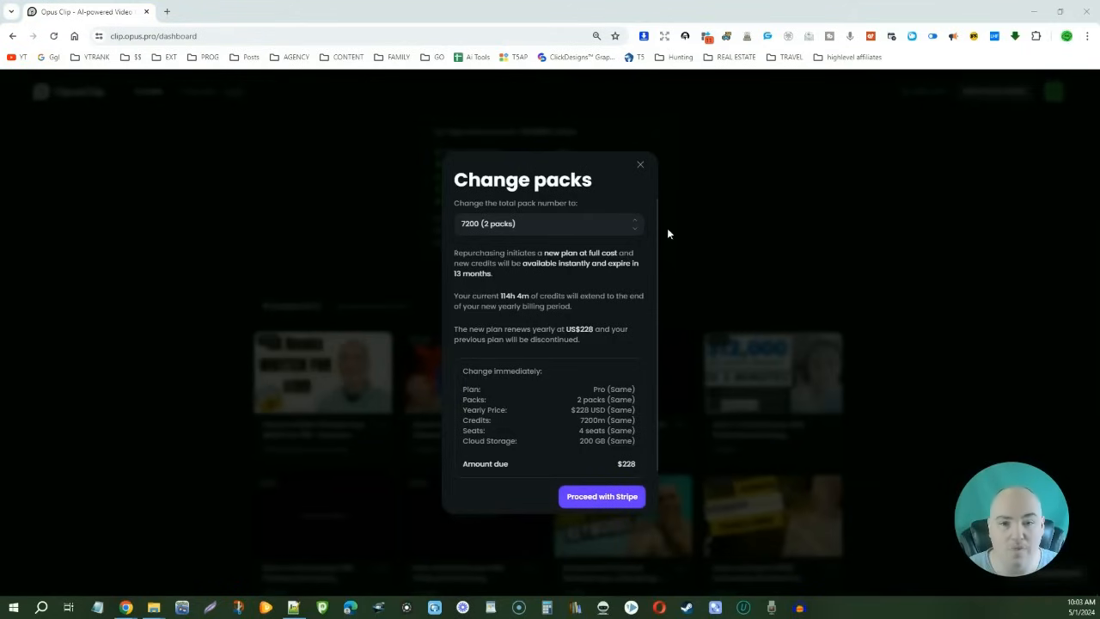
- Compare pack totals from 3600 (1 pack) up to 99 packs, then dismiss Change packs without buying
left_click(549, 224)
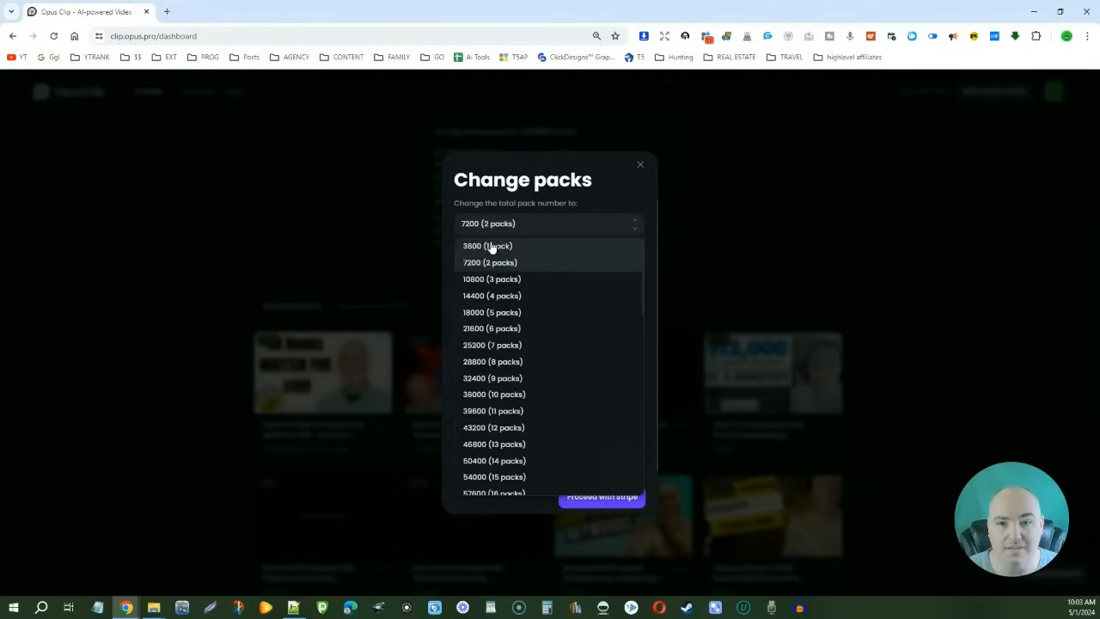
left_click(488, 246)
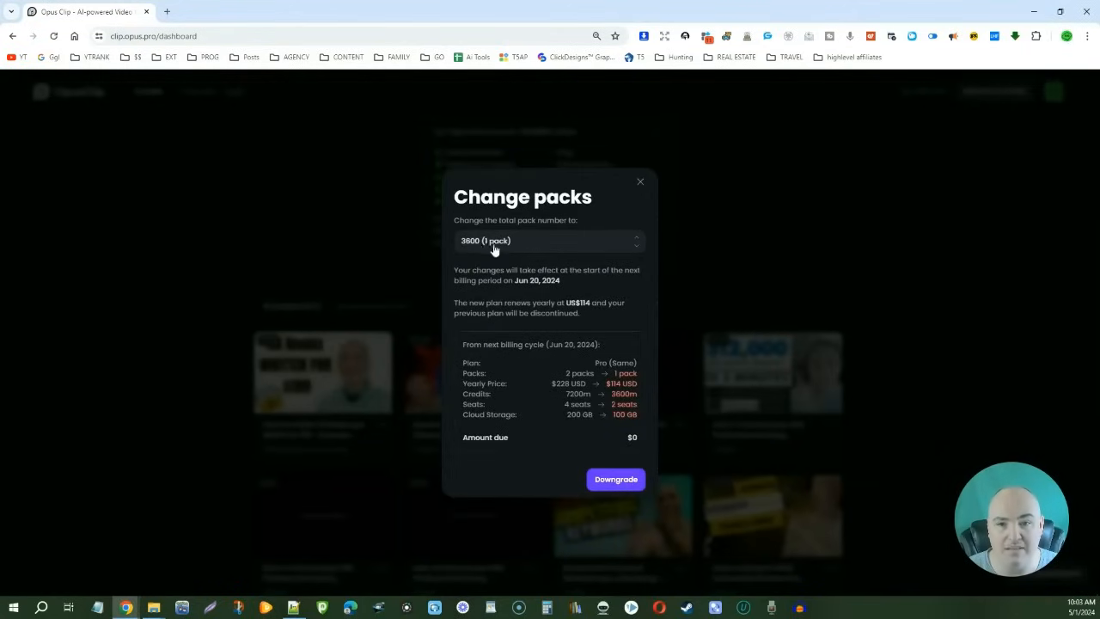
mouse_move(543, 240)
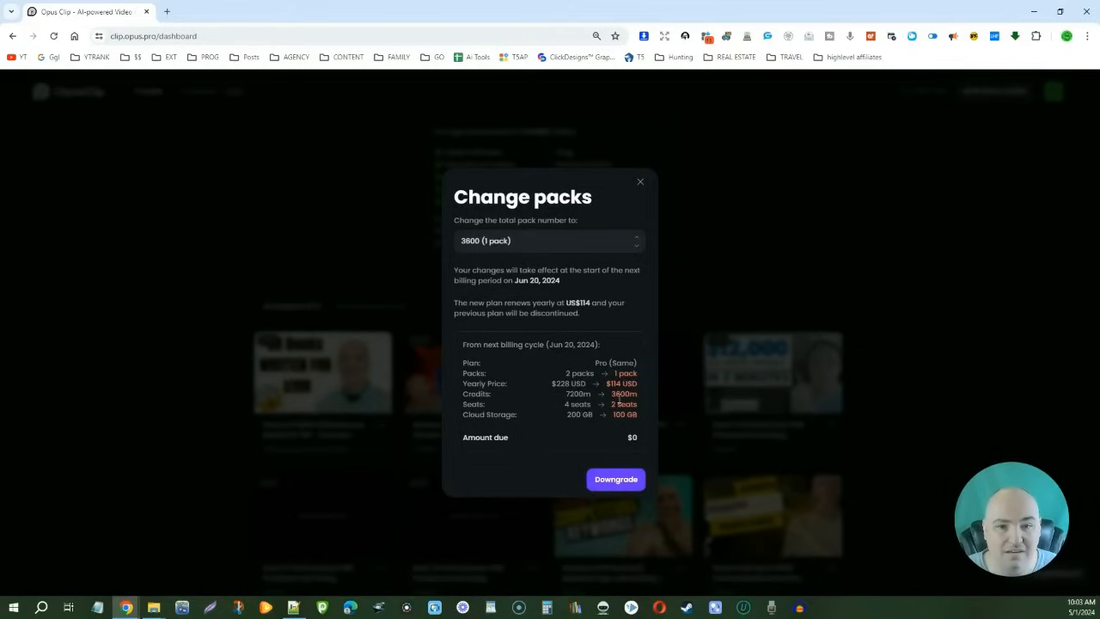
left_click(547, 241)
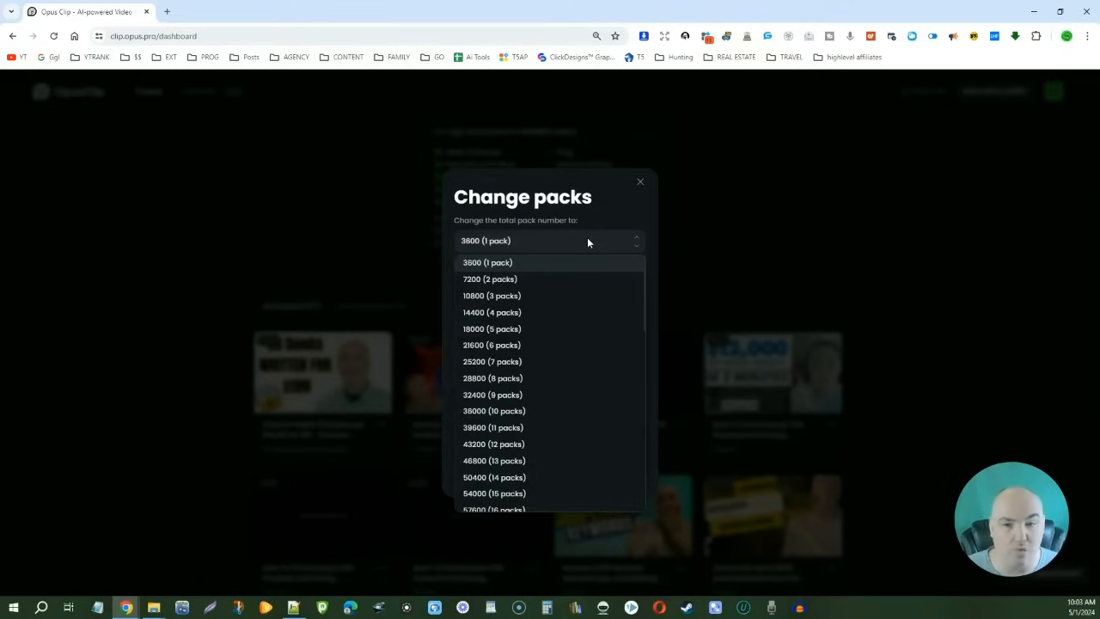
scroll("down", 3)
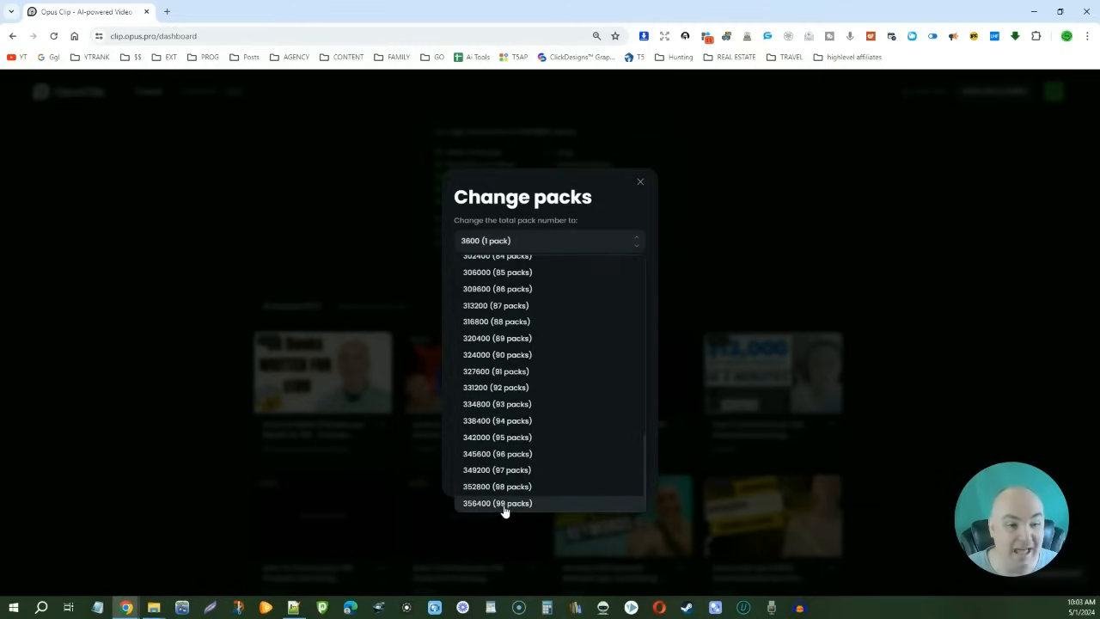
mouse_move(497, 502)
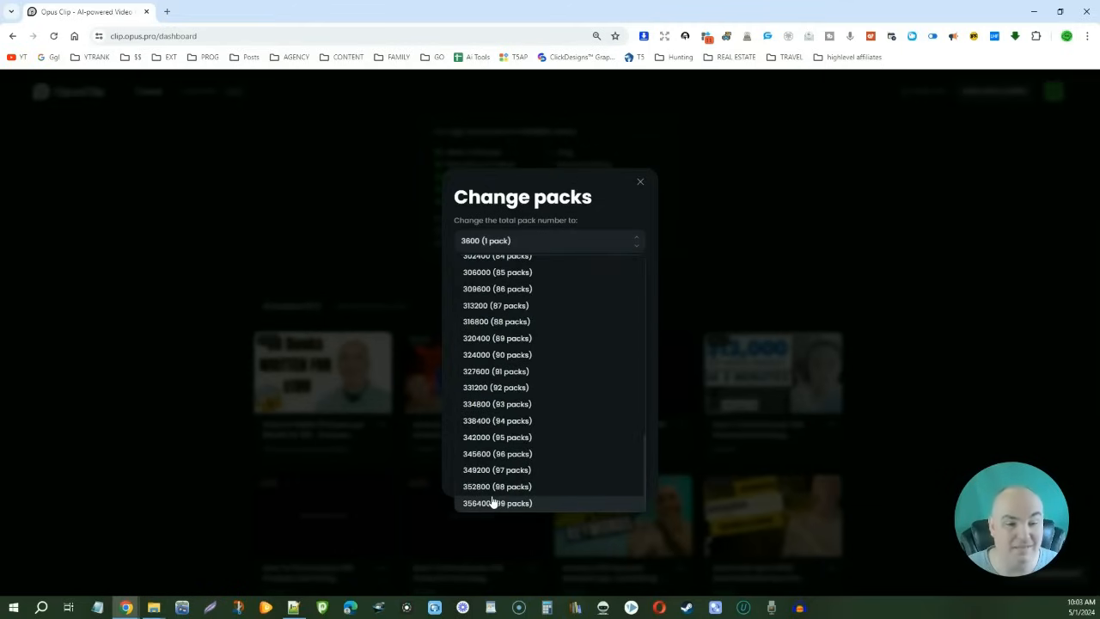
mouse_move(488, 505)
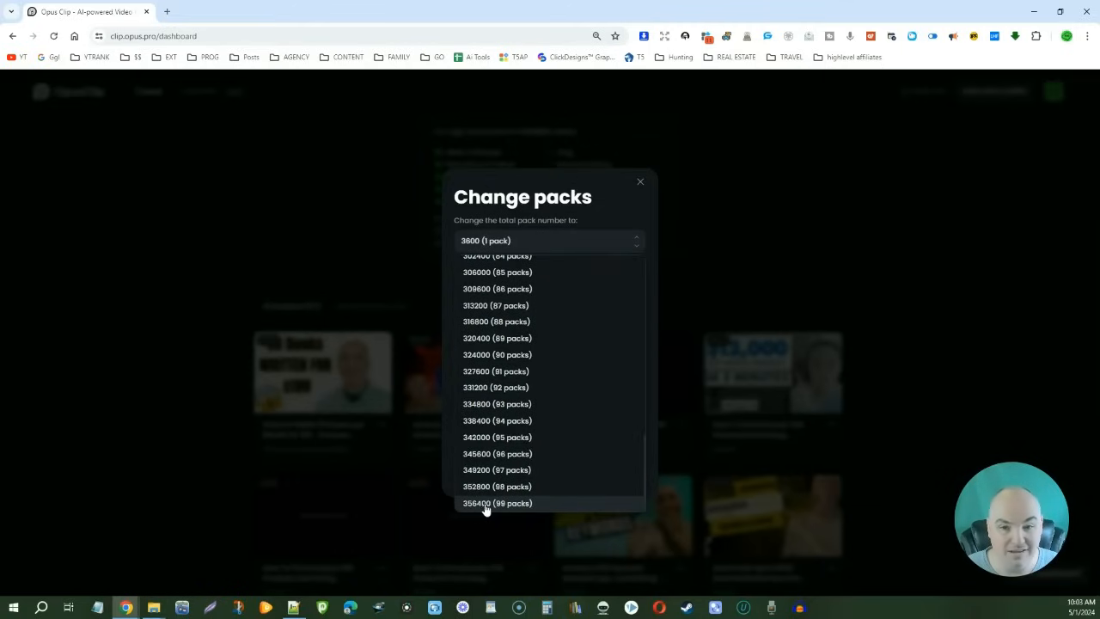
mouse_move(467, 512)
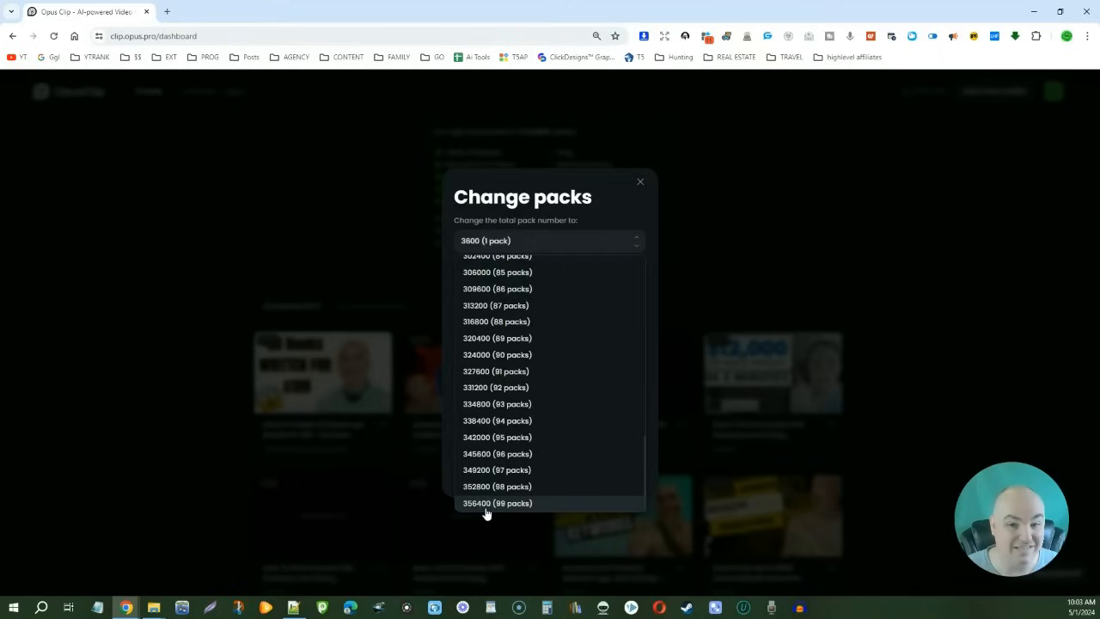
left_click(639, 182)
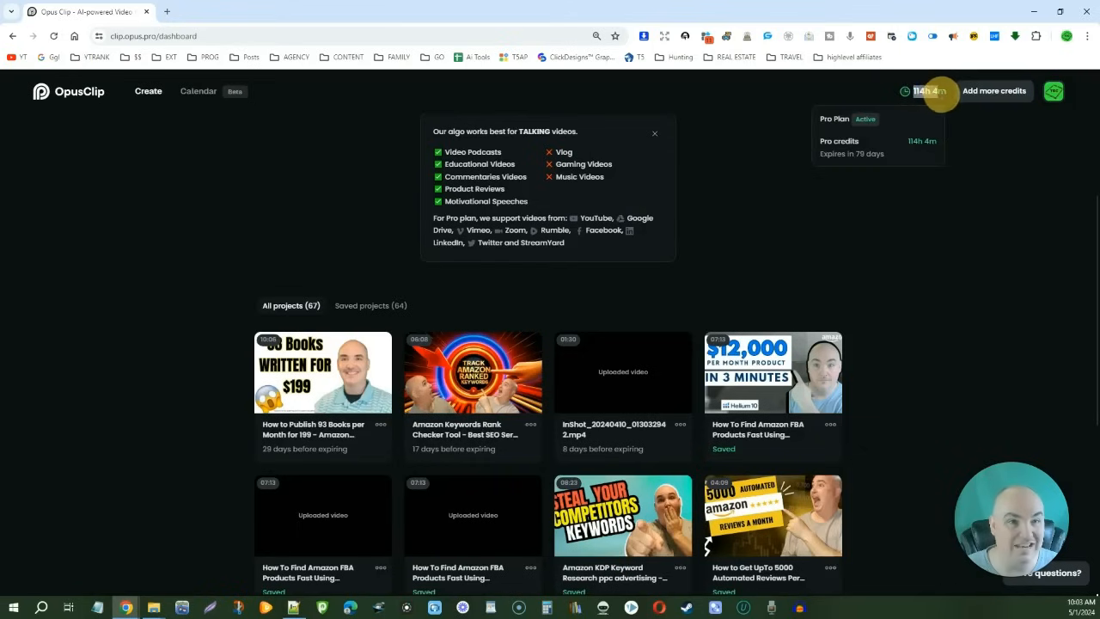
- Close the plan summary, open the Amazon Keywords Rank Checker project's #1 clip with Design settings showing
left_click(655, 134)
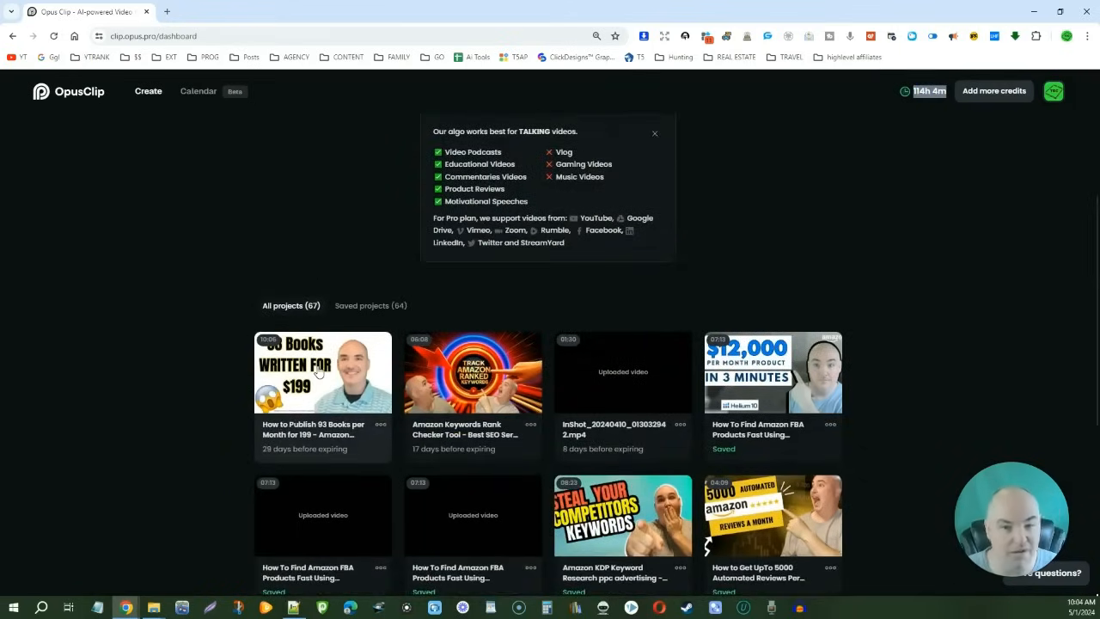
mouse_move(847, 130)
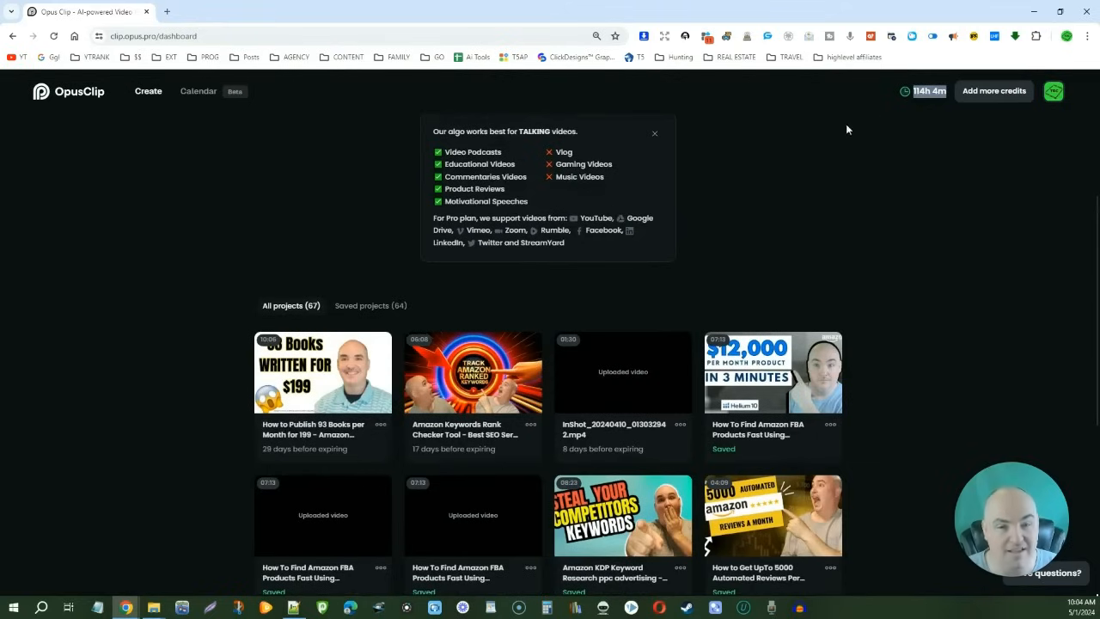
mouse_move(332, 373)
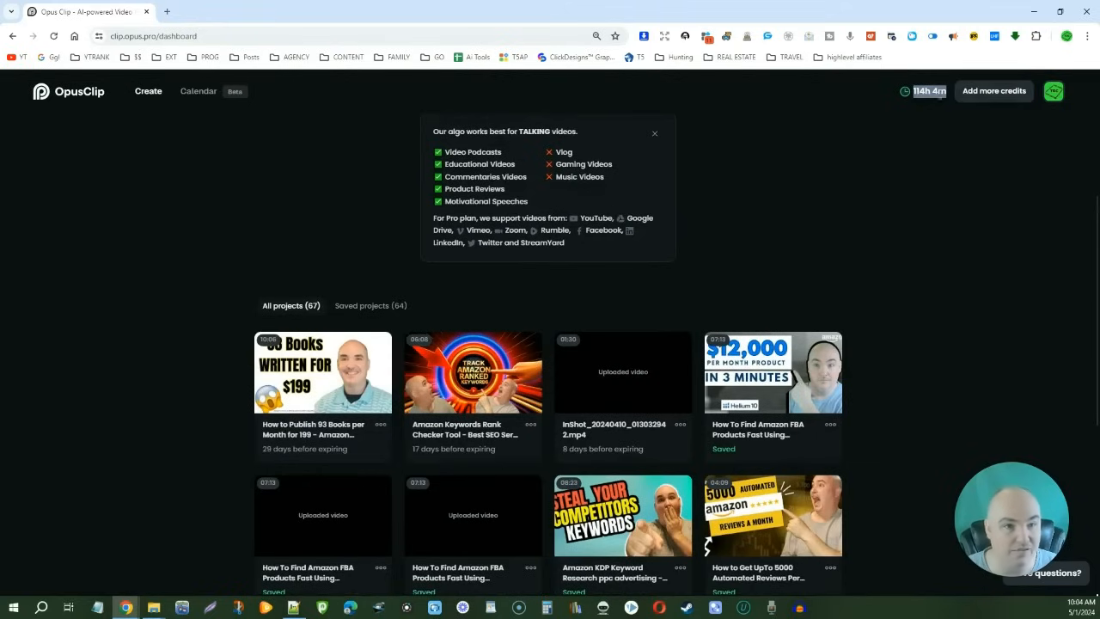
mouse_move(478, 327)
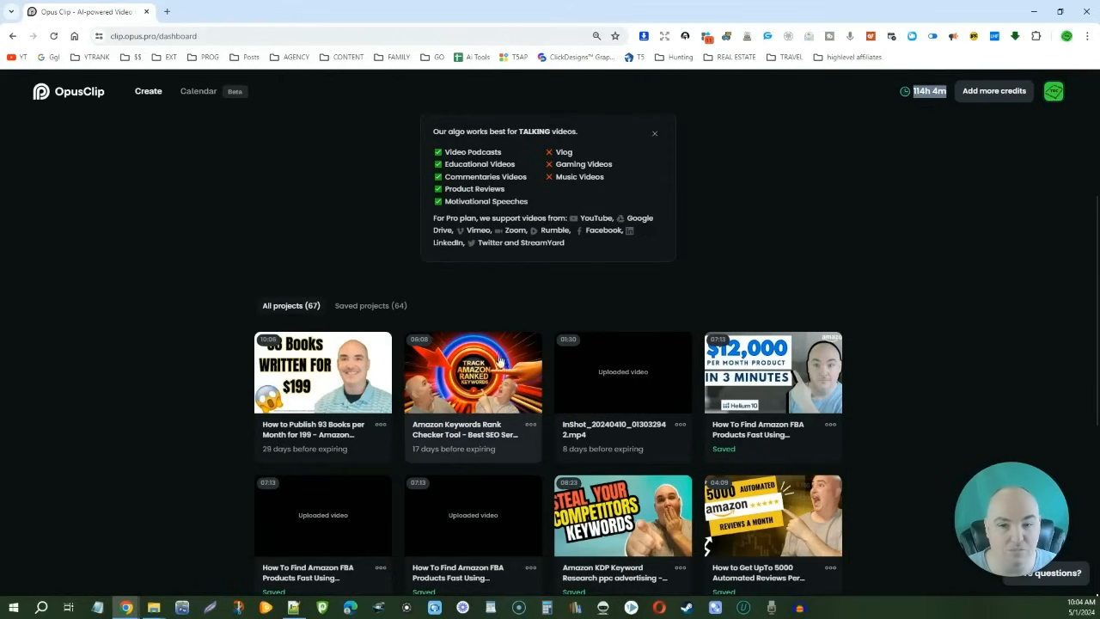
mouse_move(472, 365)
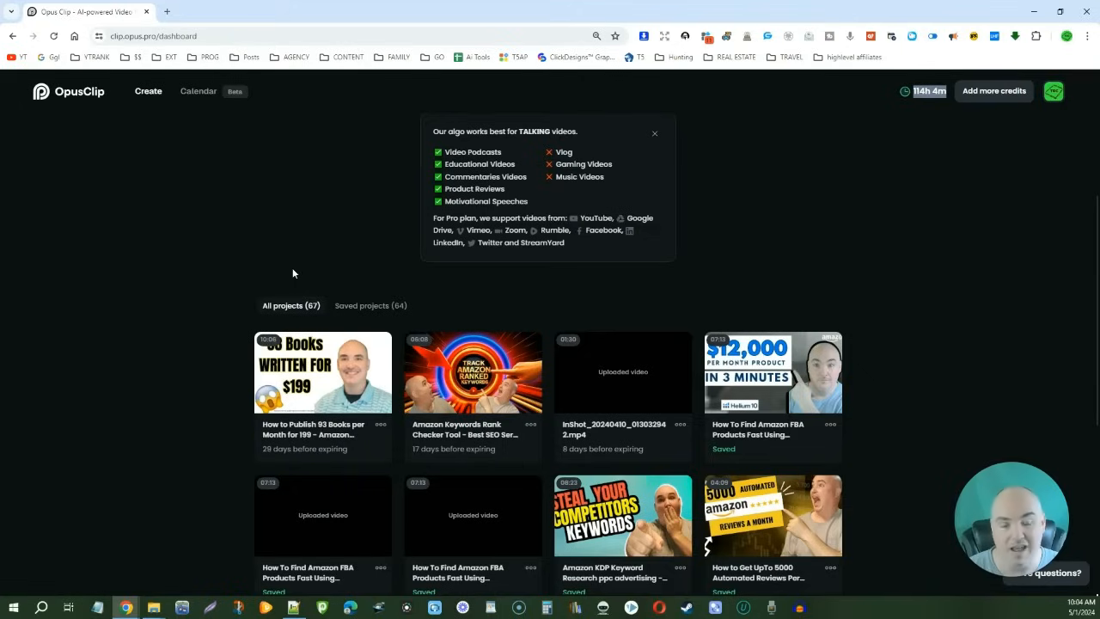
mouse_move(280, 258)
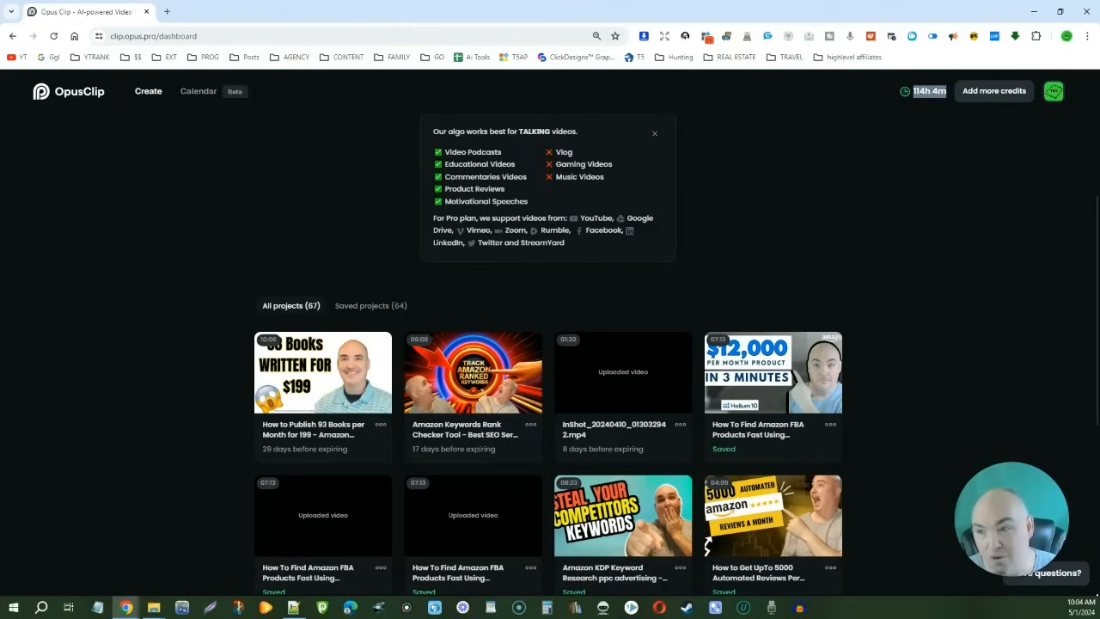
left_click(471, 371)
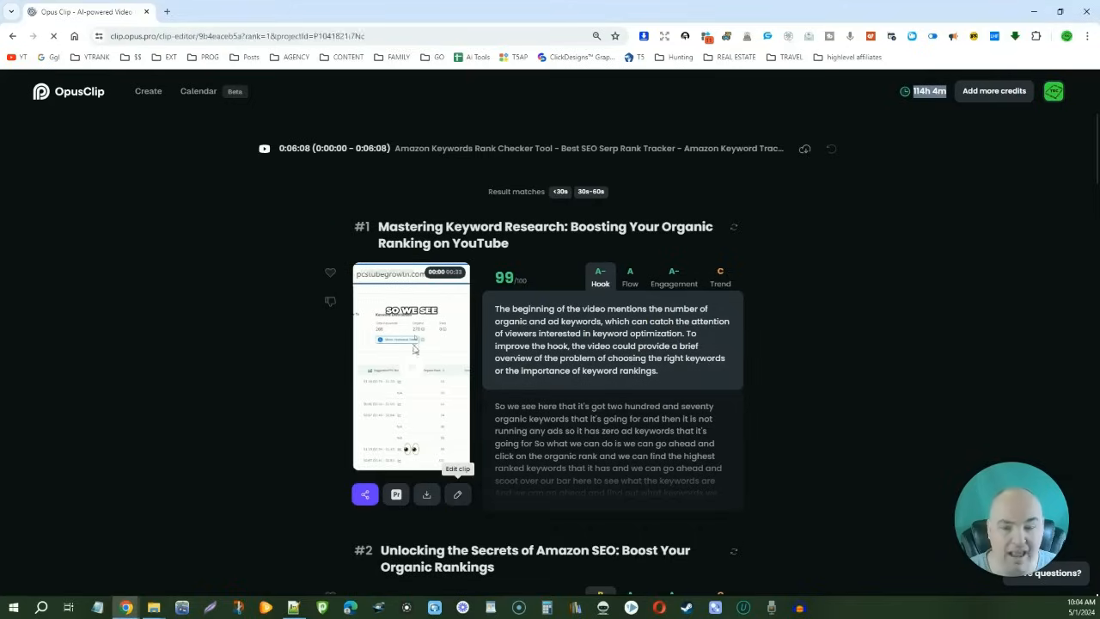
left_click(457, 468)
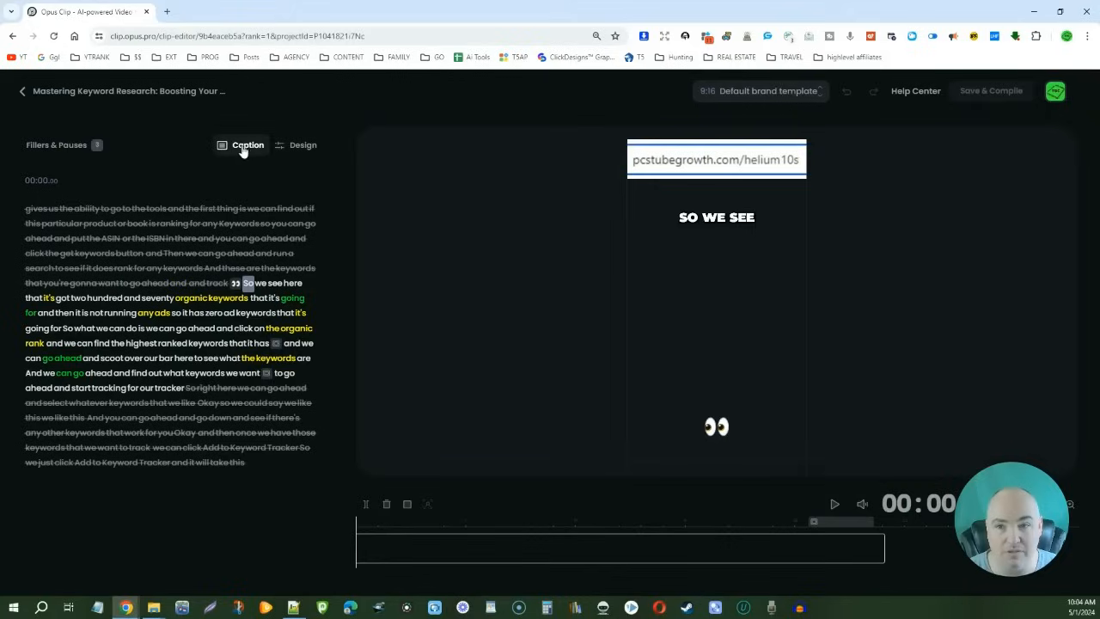
left_click(302, 145)
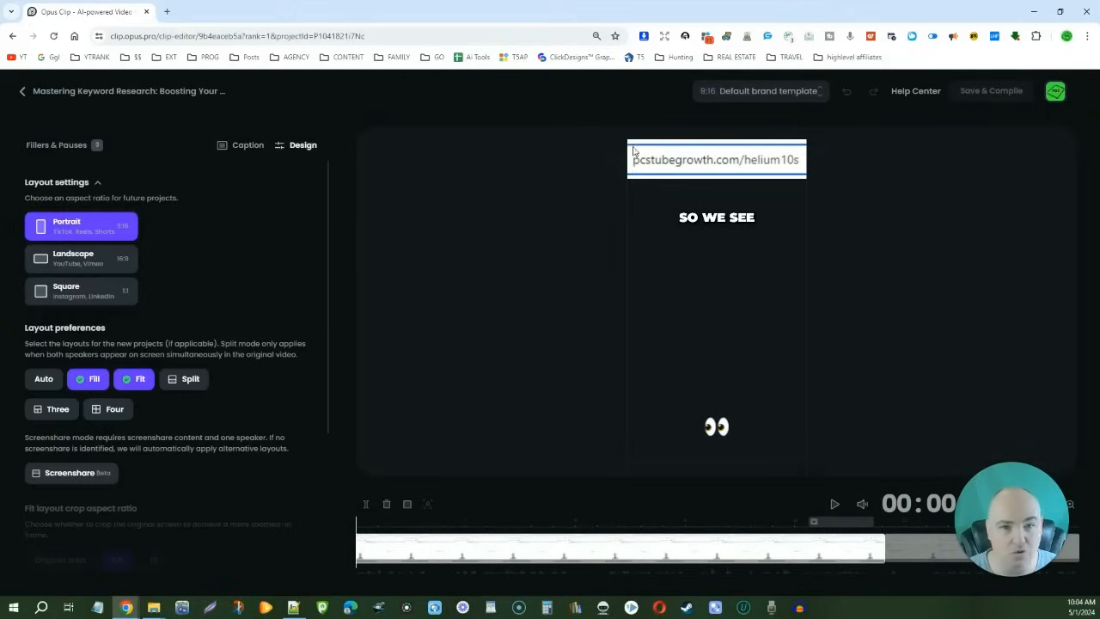
mouse_move(746, 189)
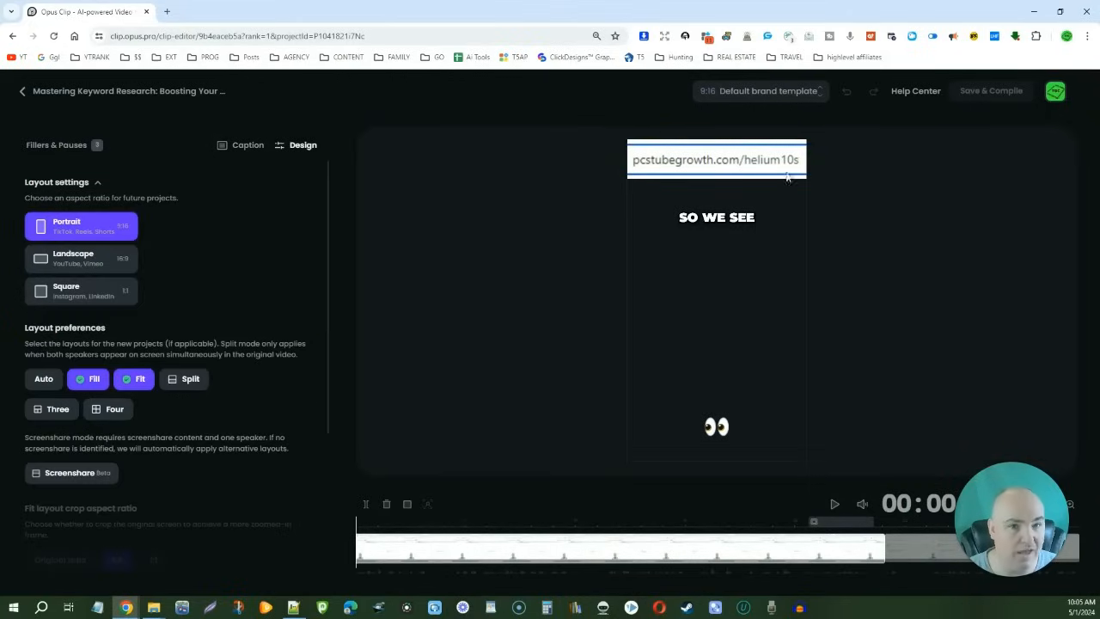
scroll("down", 3)
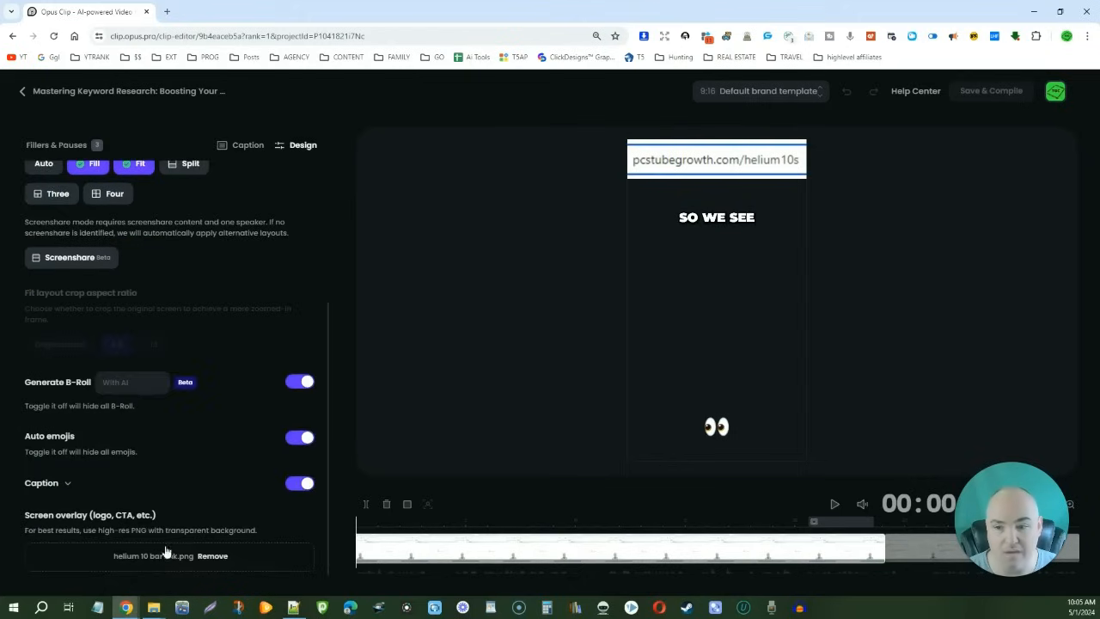
mouse_move(835, 224)
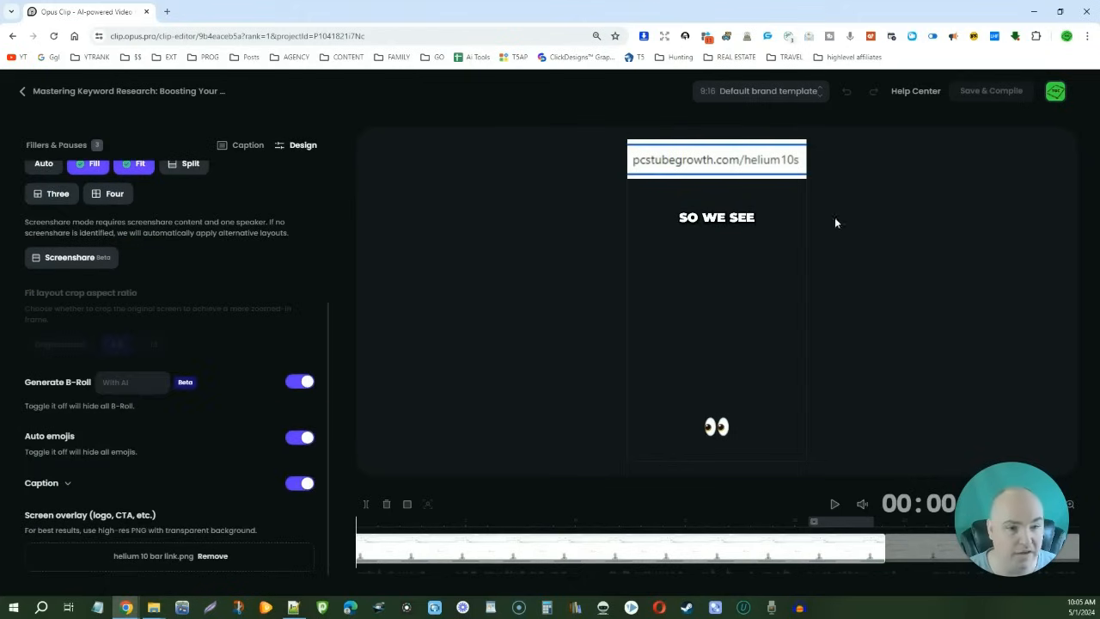
mouse_move(626, 172)
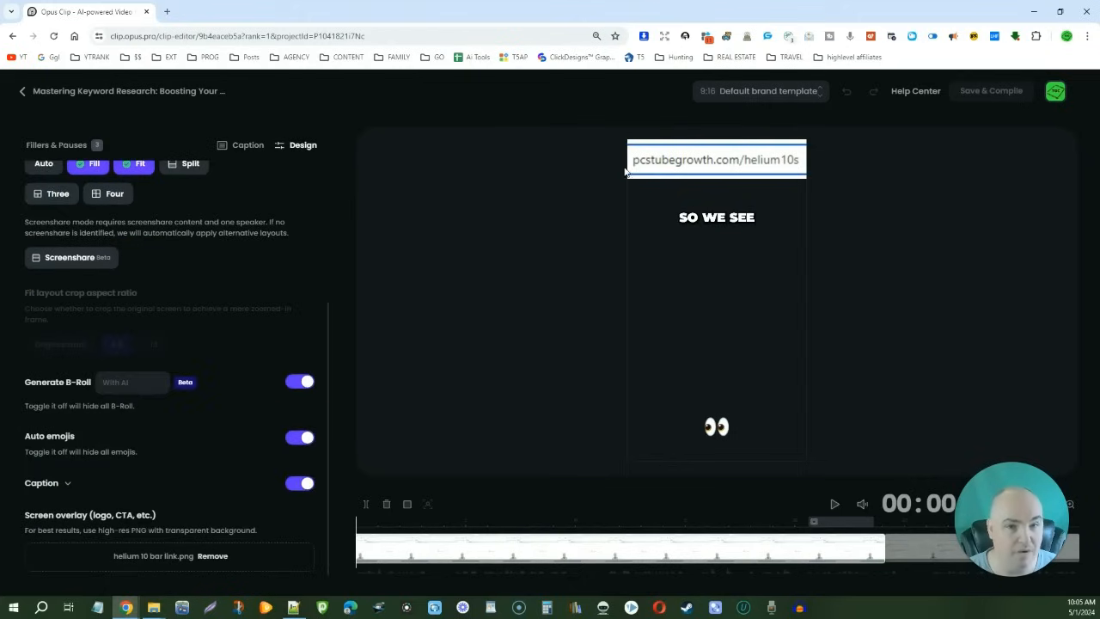
mouse_move(773, 163)
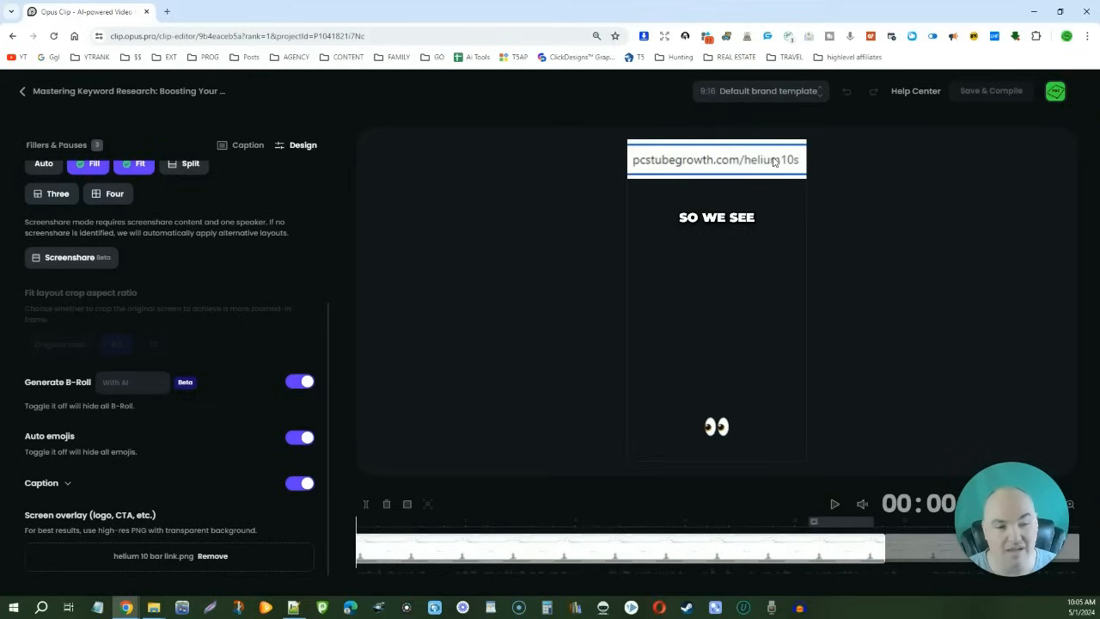
mouse_move(773, 162)
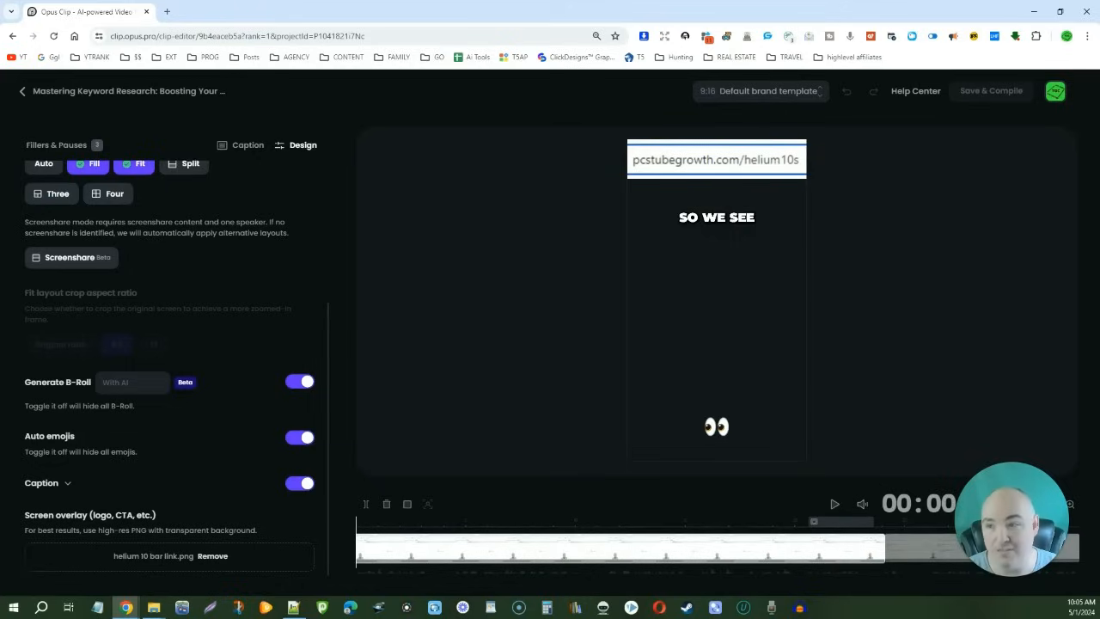